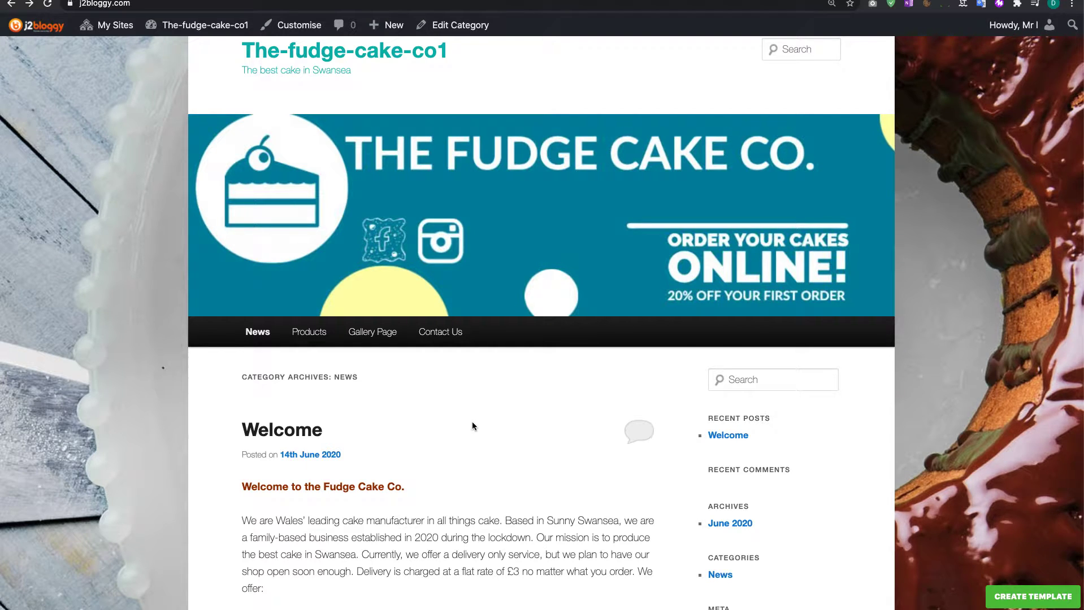
mouse_move(468, 426)
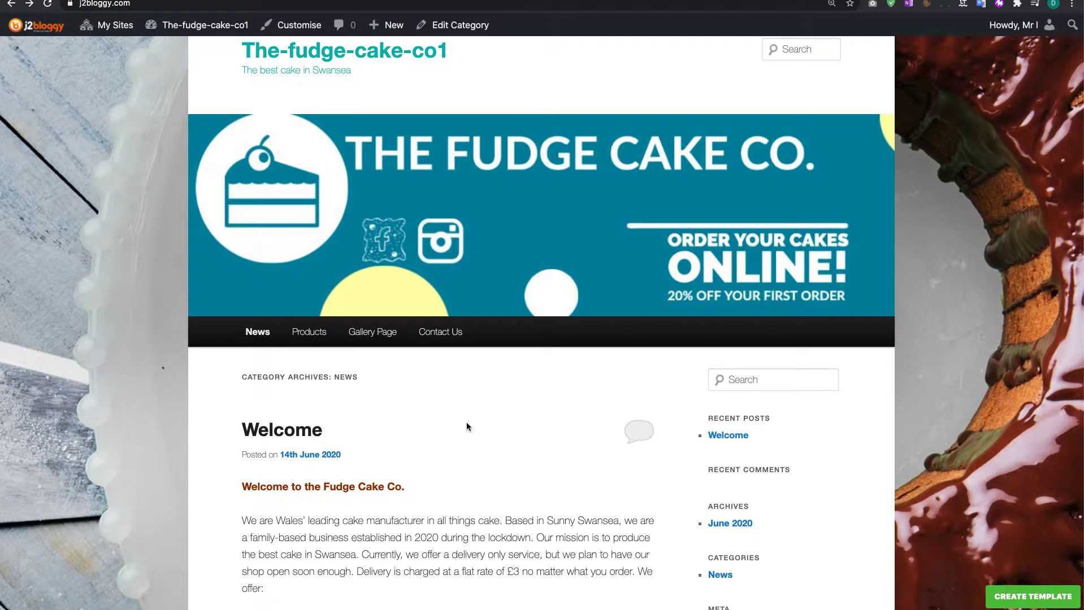
mouse_move(340, 395)
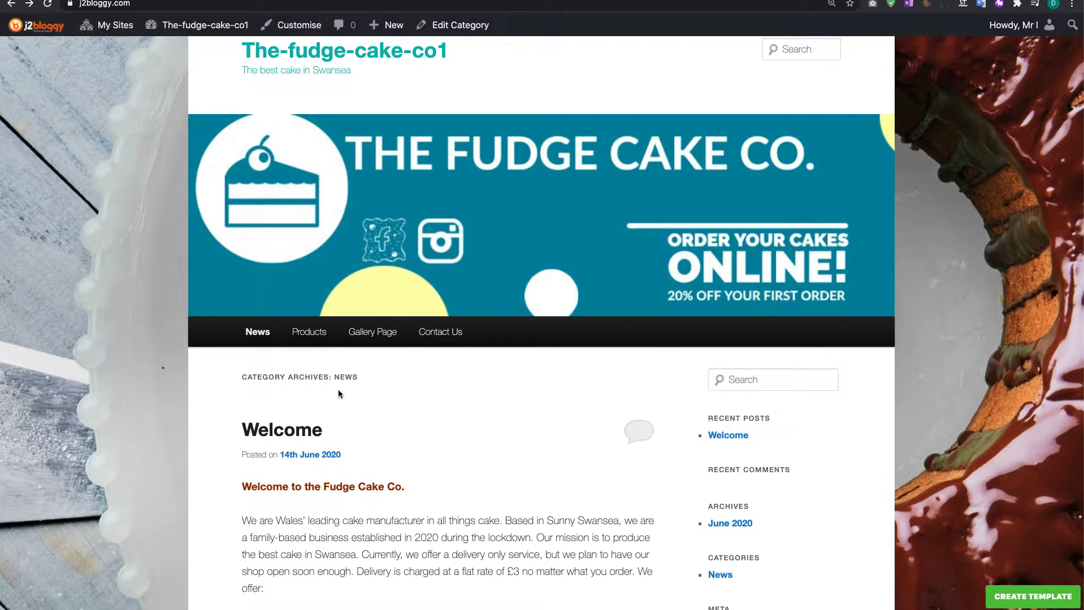
mouse_move(308, 332)
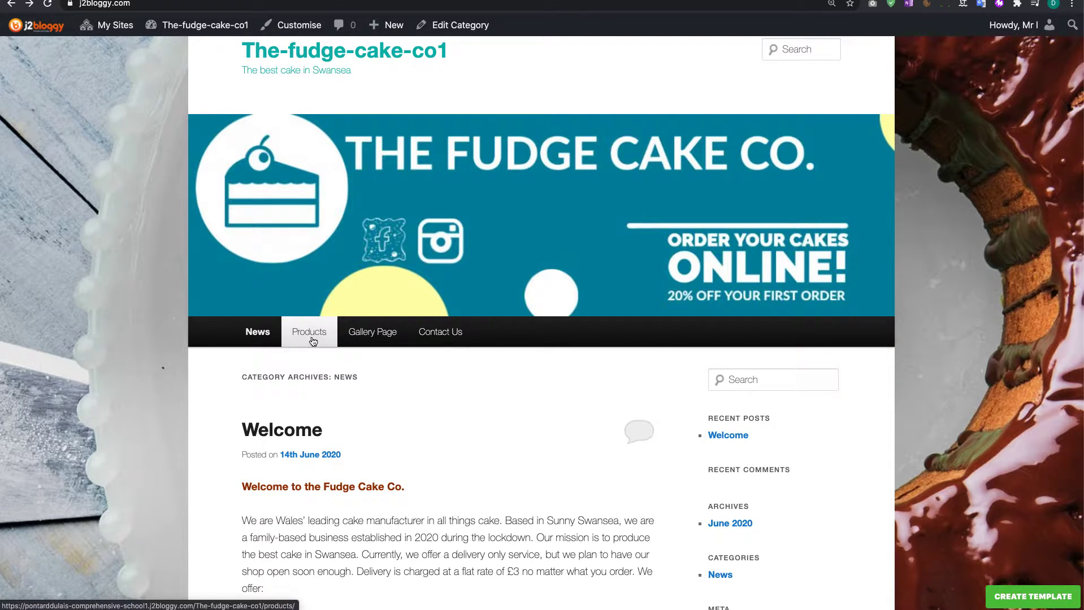
- View the site's Products page, which shows only its title above the footer
left_click(308, 332)
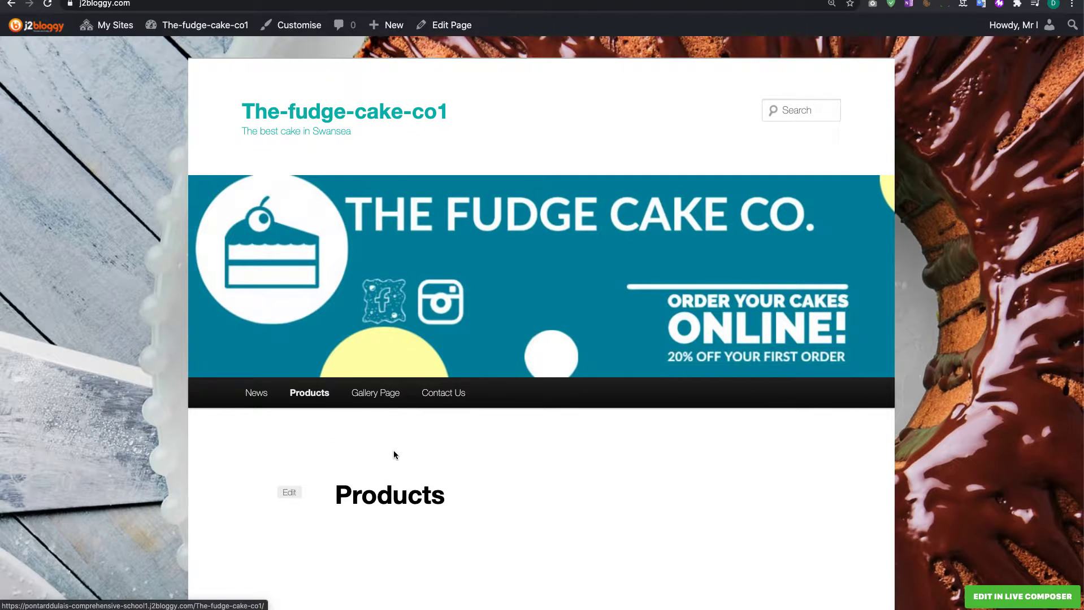
scroll("down", 3)
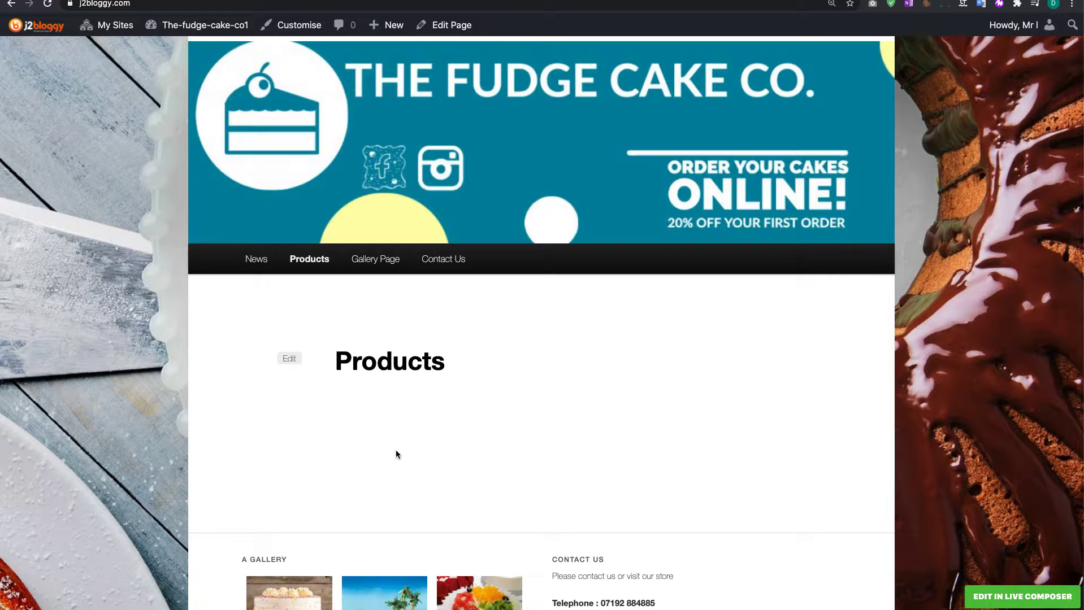
mouse_move(1021, 597)
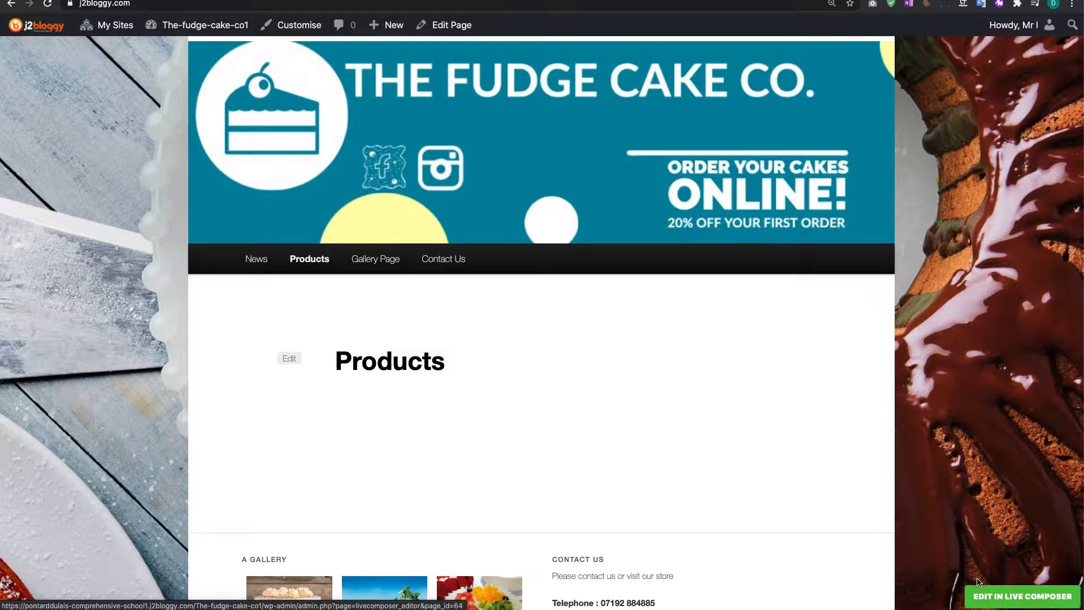
mouse_move(494, 451)
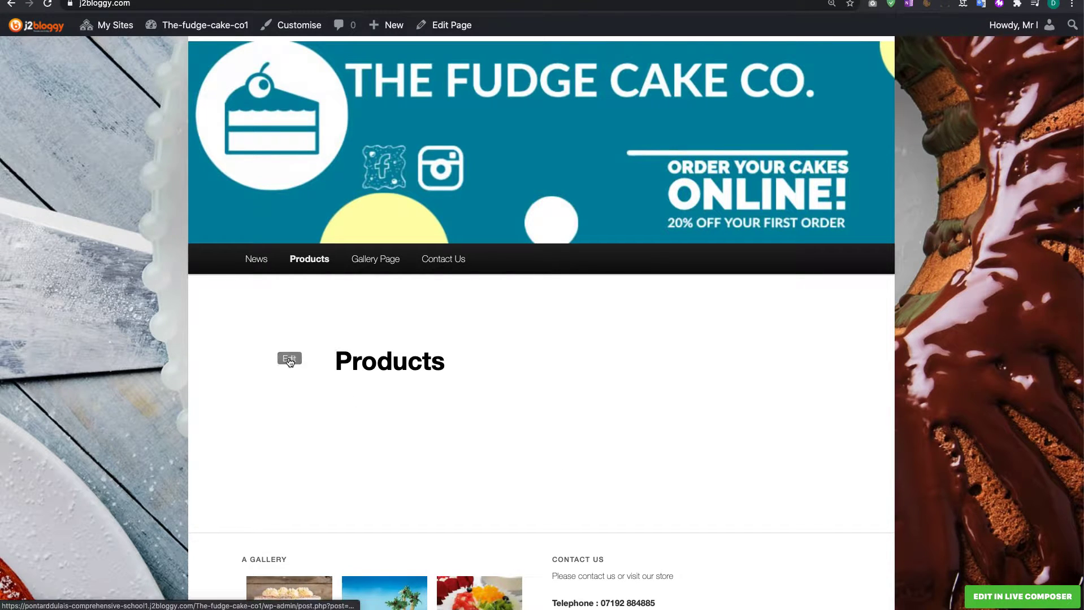
- Edit the Products page in WordPress admin and return to its Page Builder content view
left_click(289, 358)
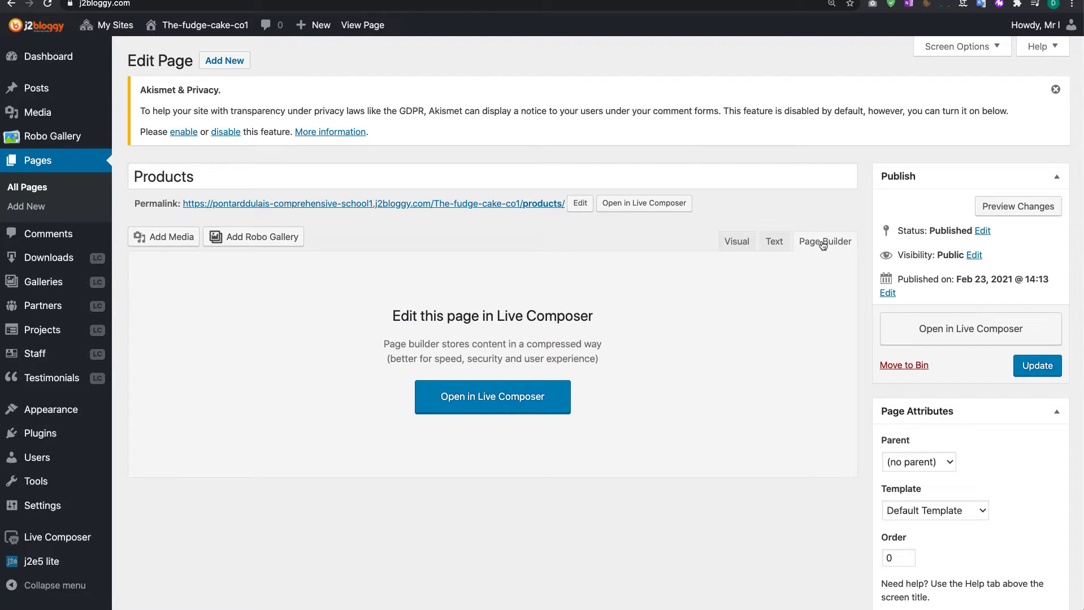
left_click(737, 241)
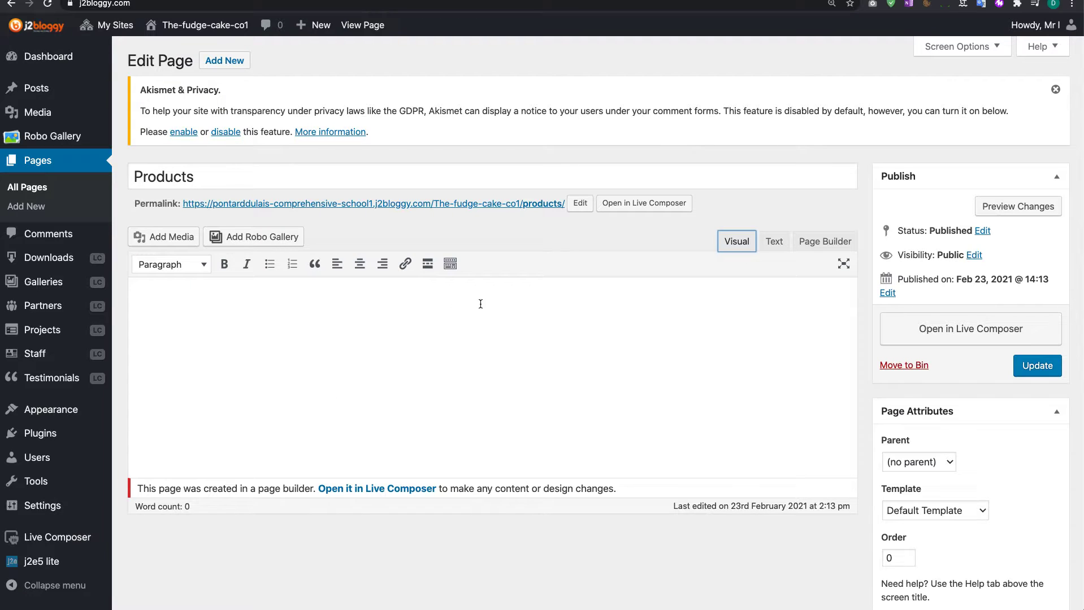
mouse_move(41, 330)
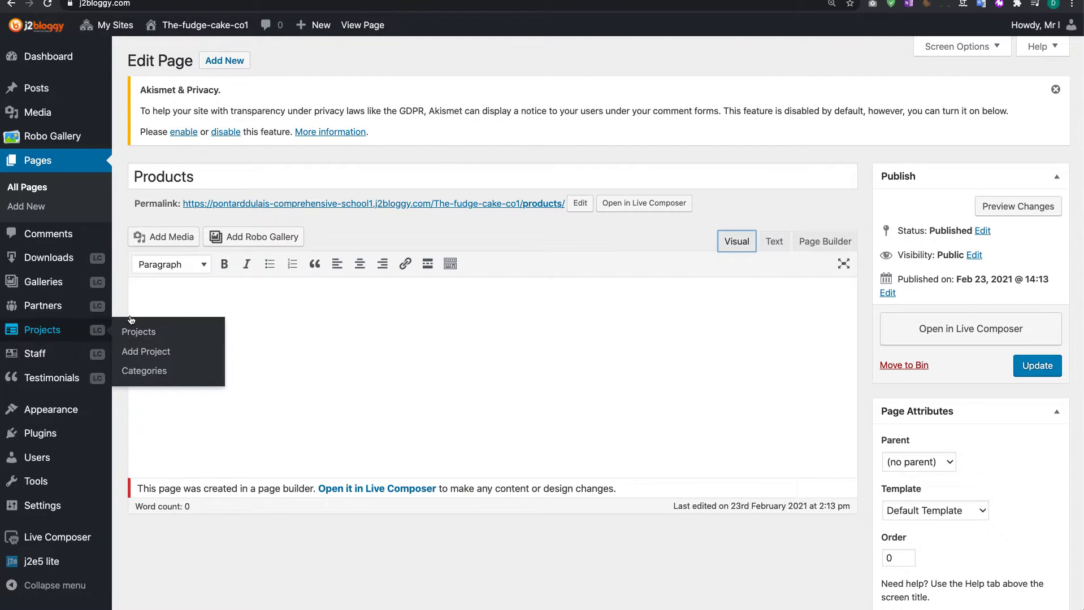
left_click(824, 241)
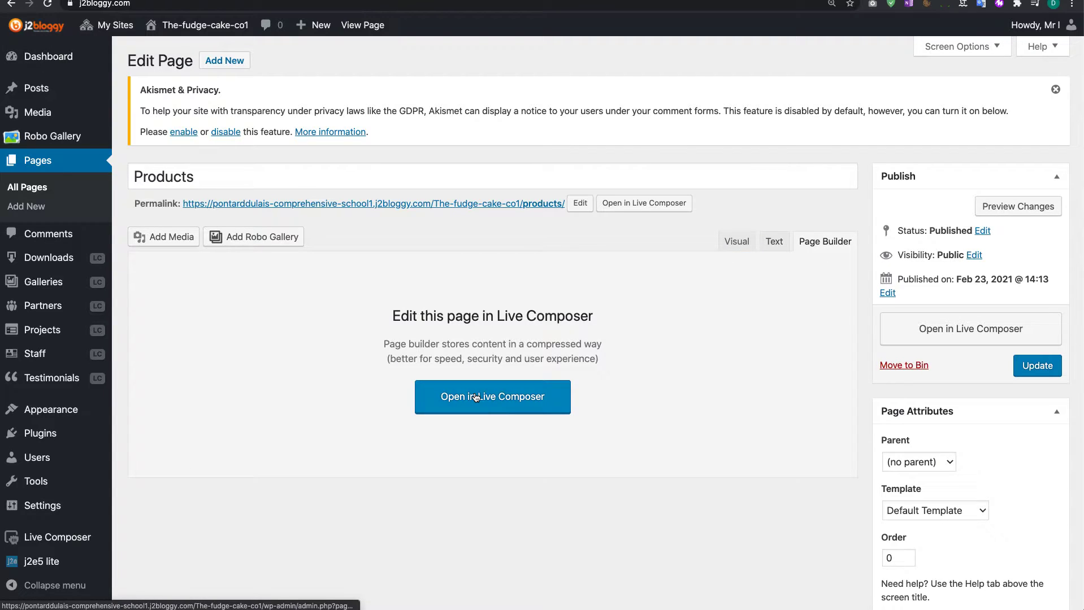
- Launch Live Composer on the Products page and add an Accordion element to the empty module row
left_click(491, 397)
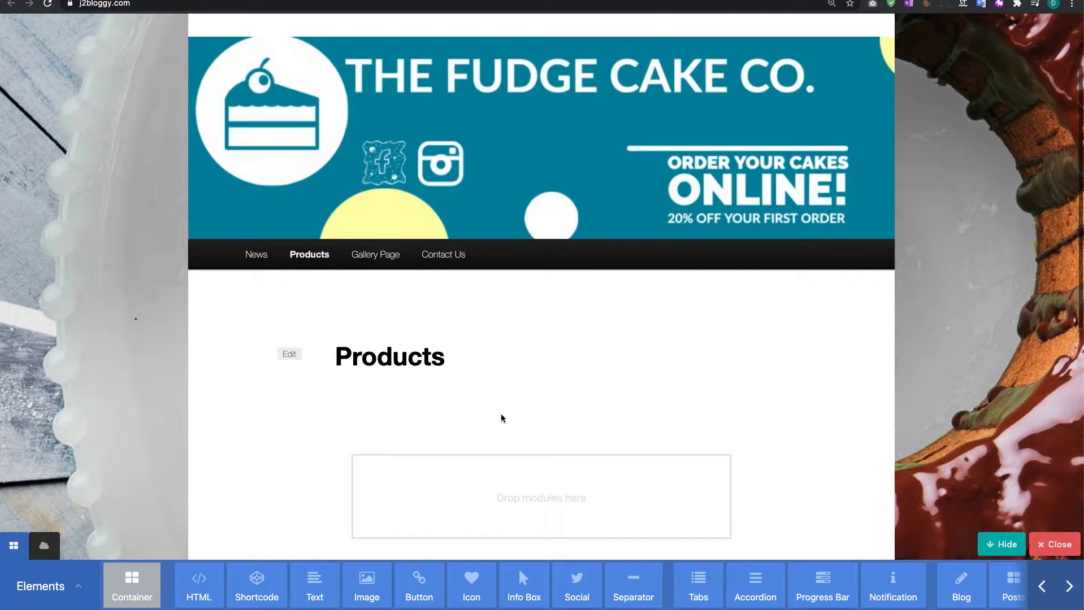
scroll("down", 3)
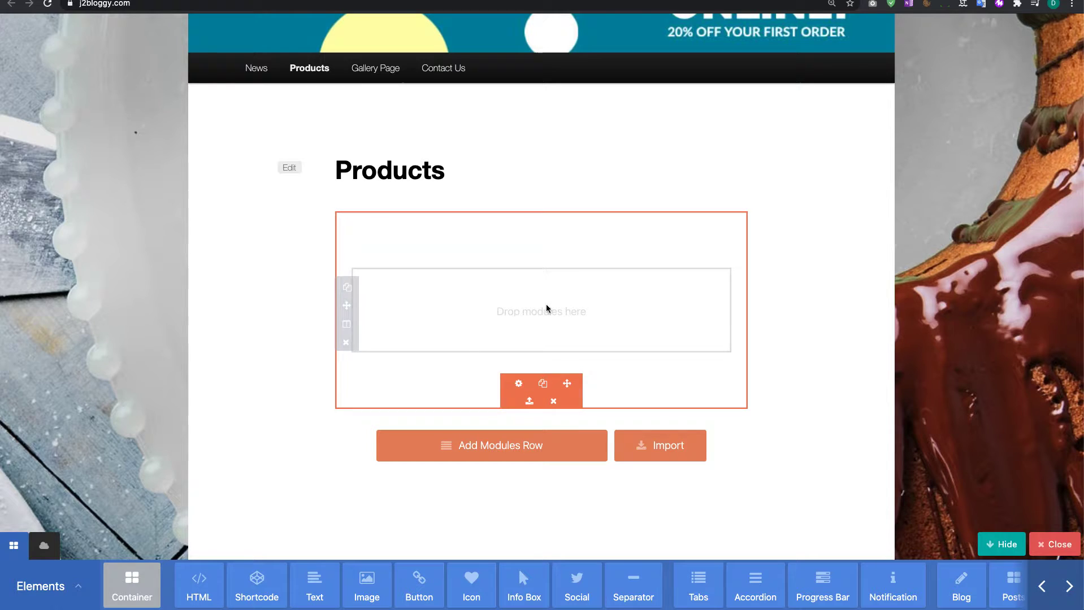
mouse_move(529, 318)
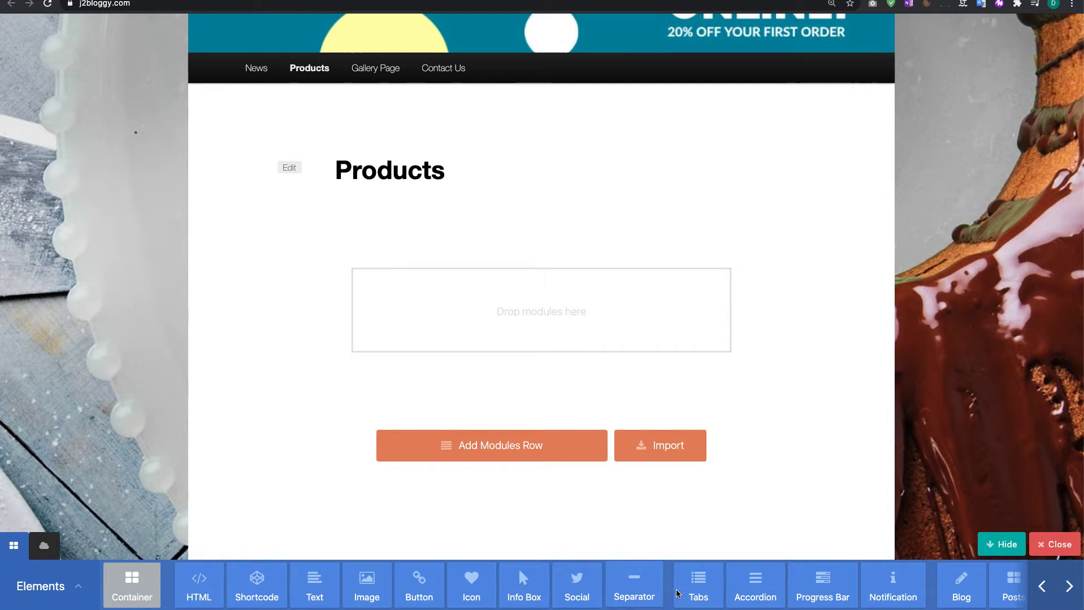
mouse_move(754, 584)
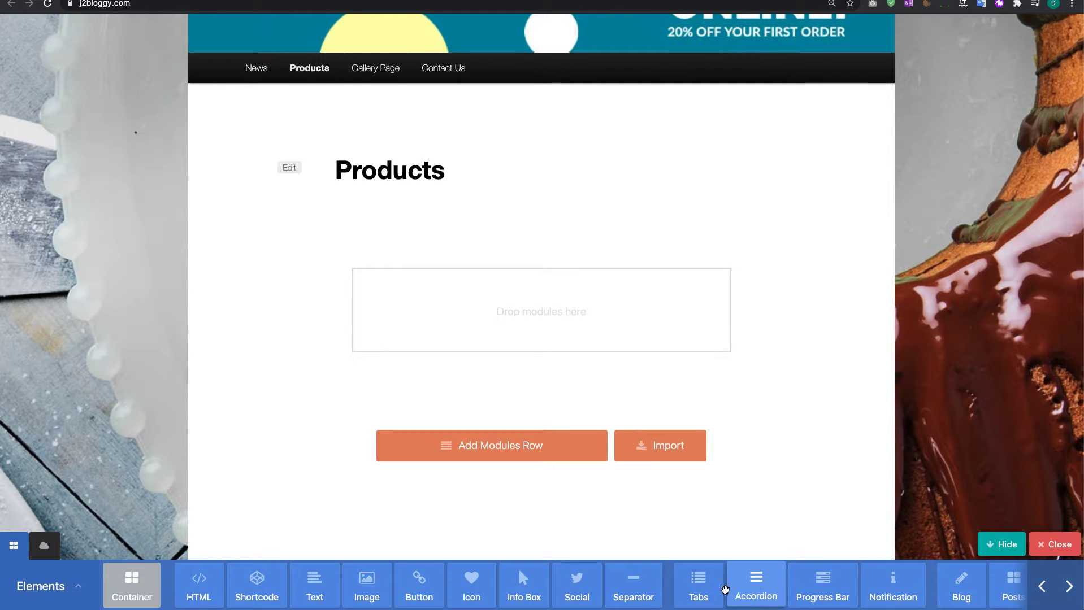
left_click(1070, 586)
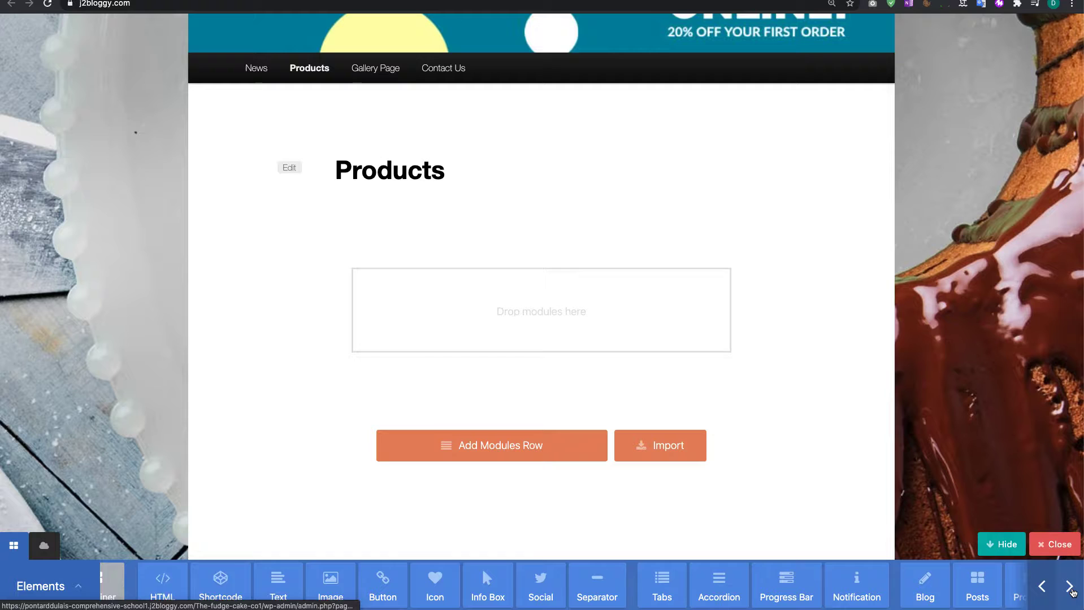
left_click(1070, 587)
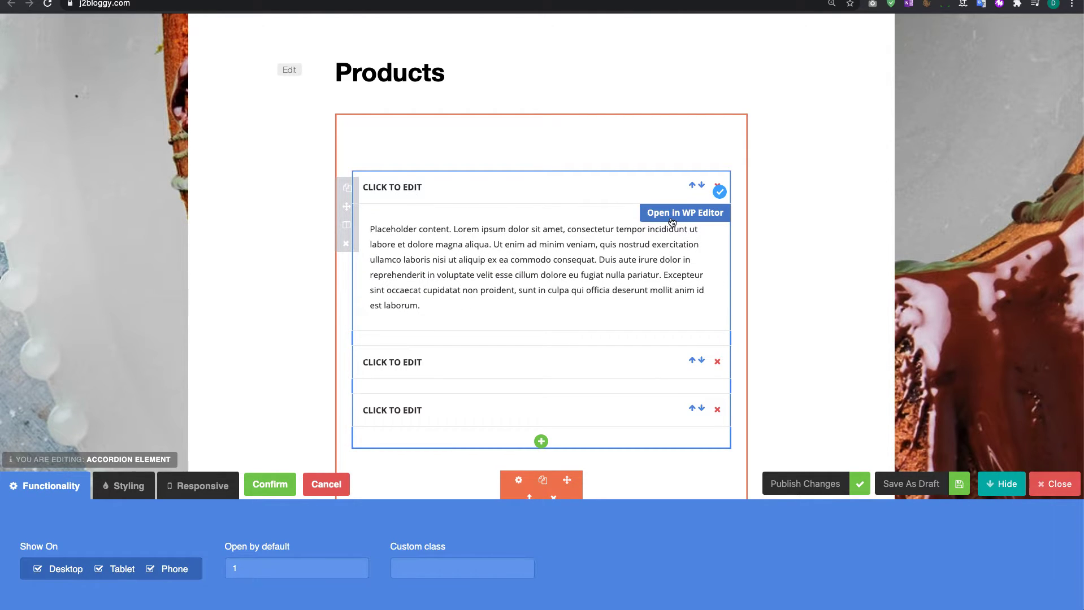
mouse_move(664, 220)
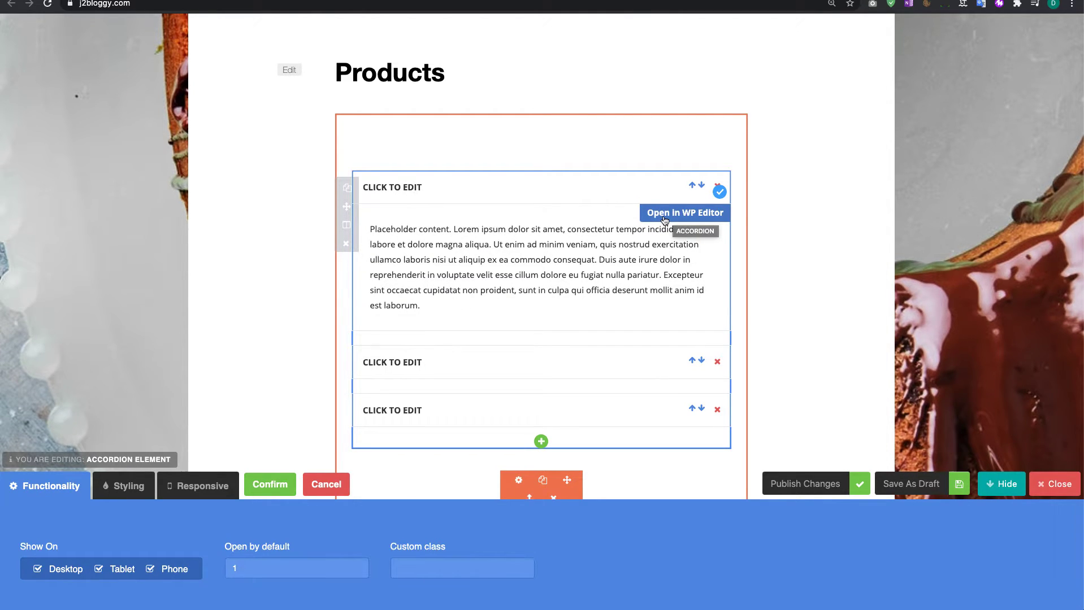
- Replace the first accordion panel's placeholder text with the personalised cupcakes description
left_click(684, 212)
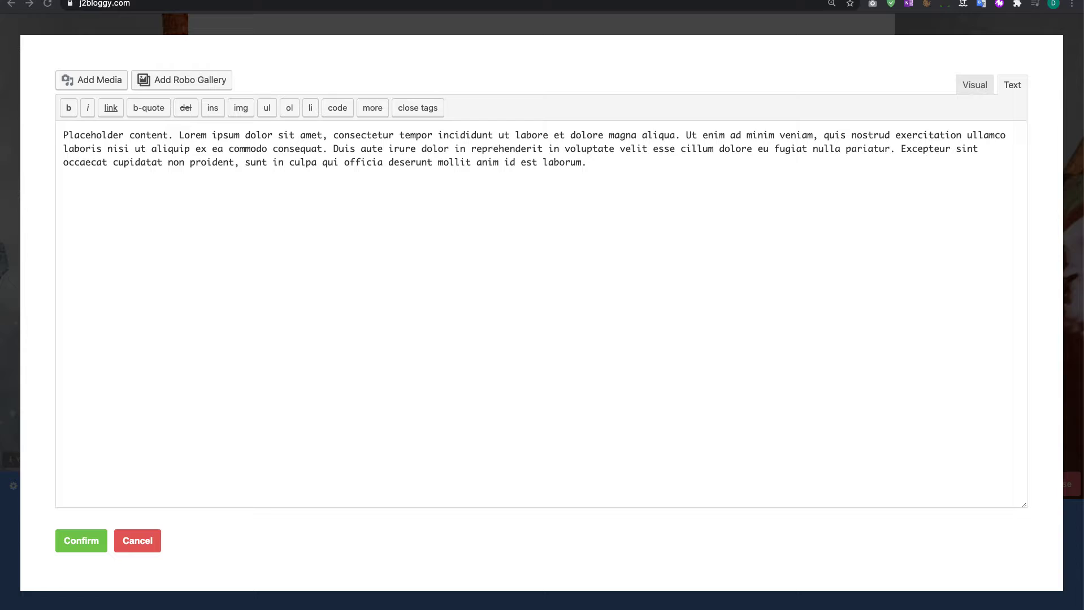
left_click_drag(459, 163, 586, 162)
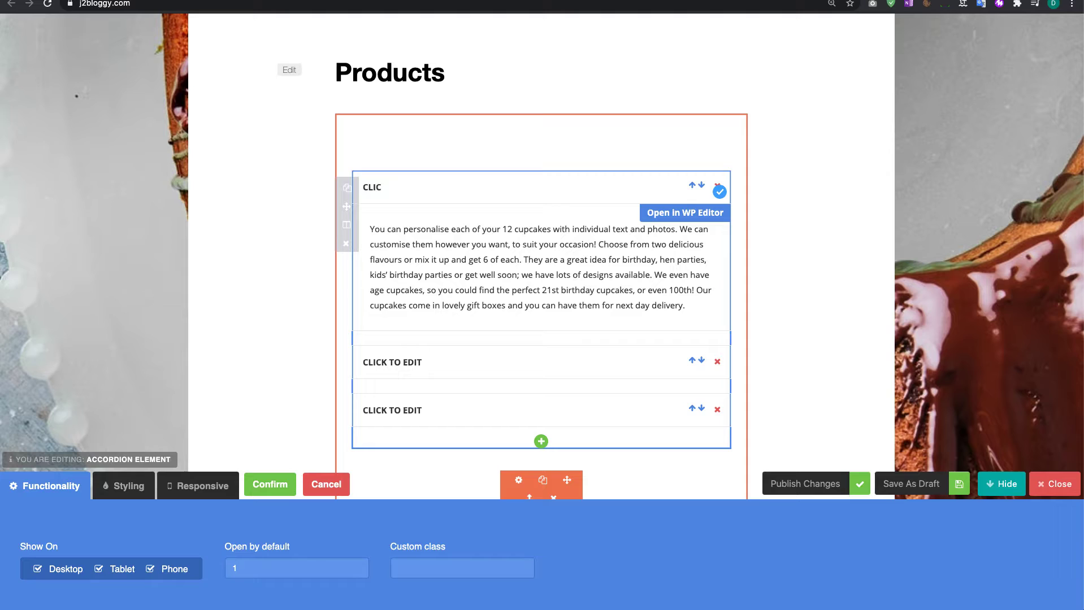
- Title the first accordion panel CUP CAKES and the second MOTHER'S DAY CAKE
type("CupC")
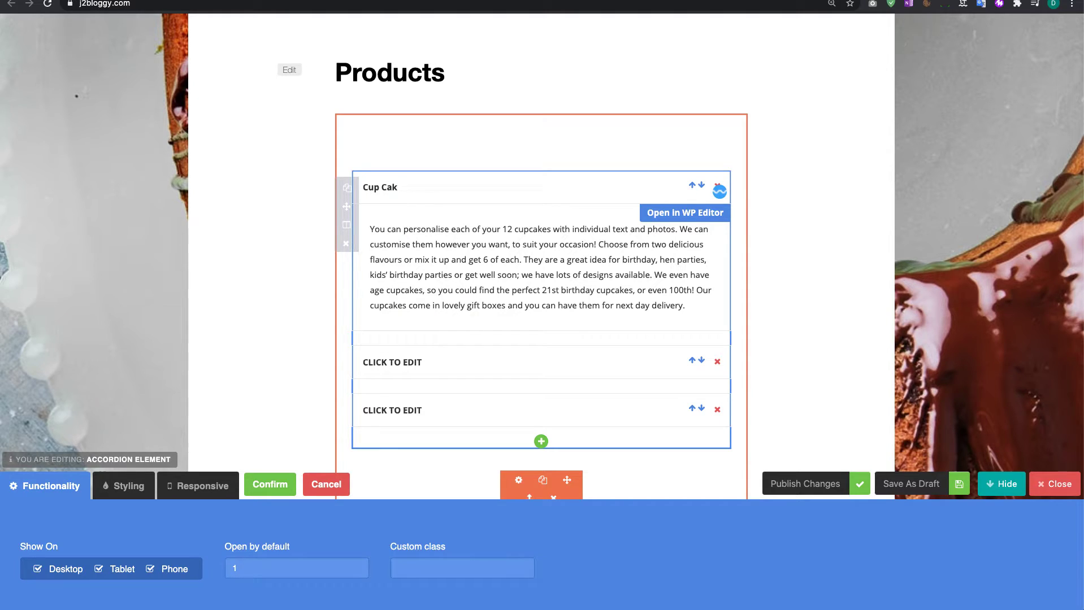
type("CUP")
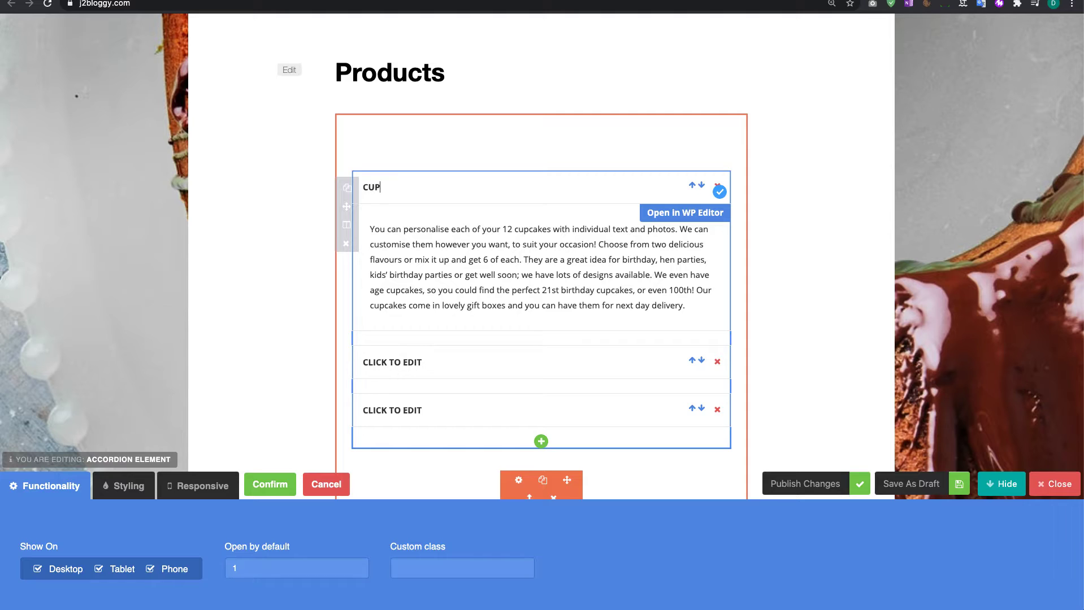
type("CAKES")
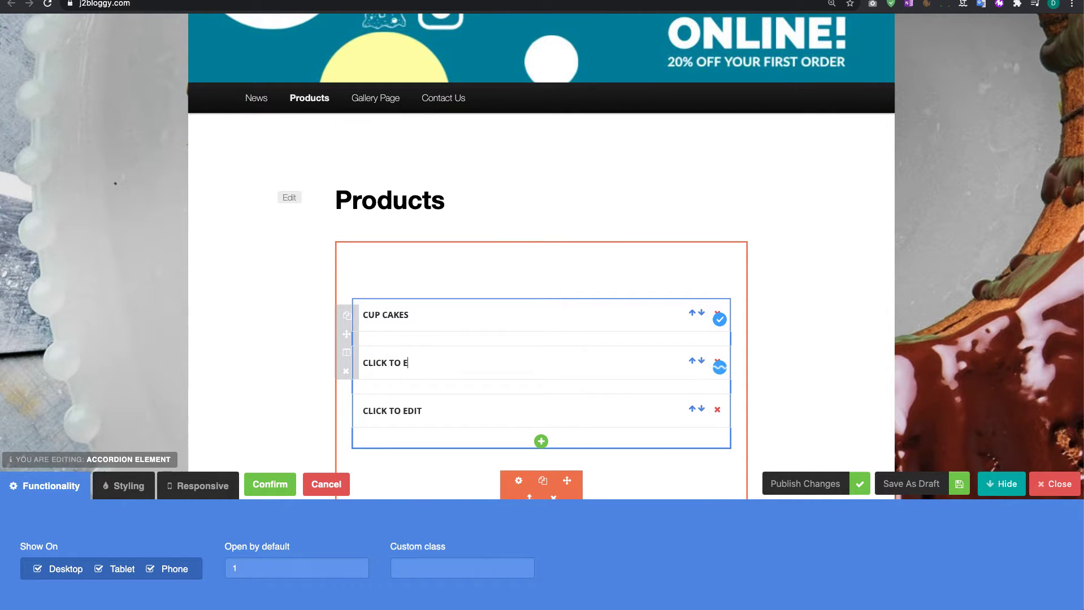
type("m")
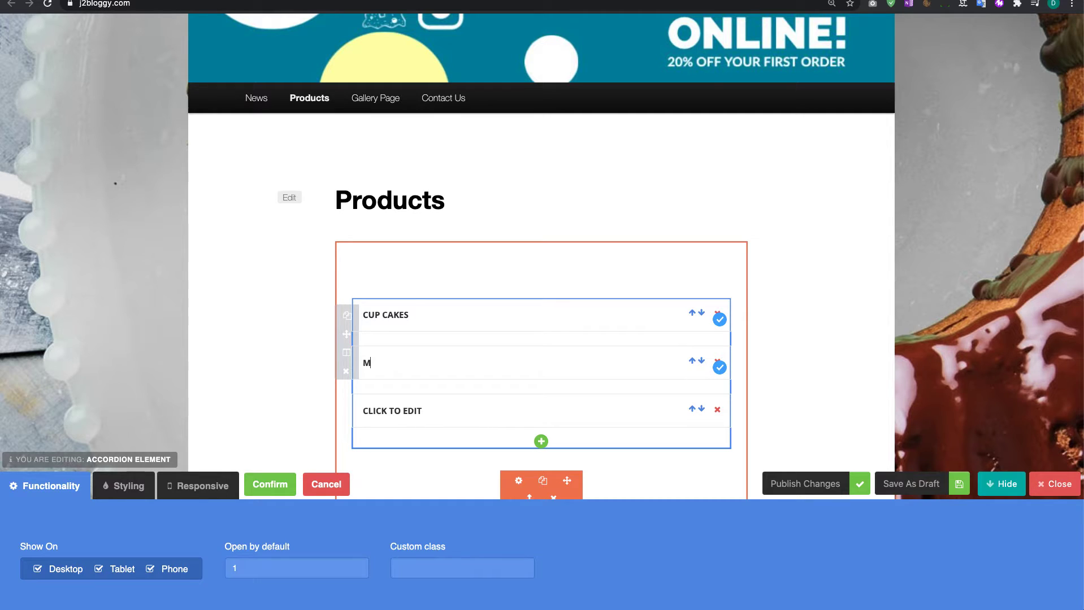
type("OTHER'S DAY CAKES")
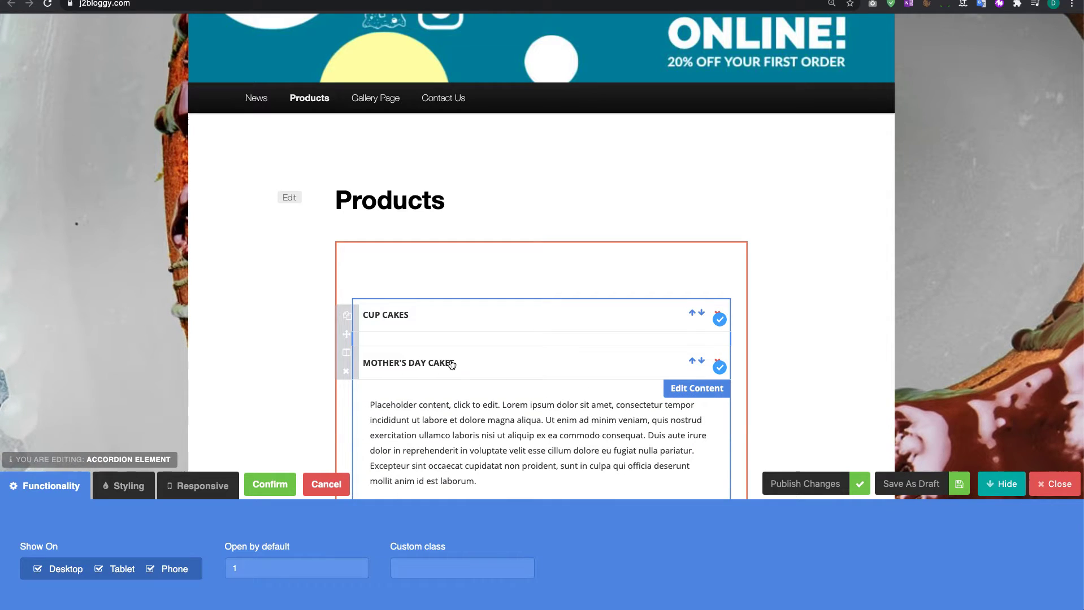
- Fill the Mother's Day Cake panel with the Mothering Sunday appreciation text and confirm it
left_click(696, 389)
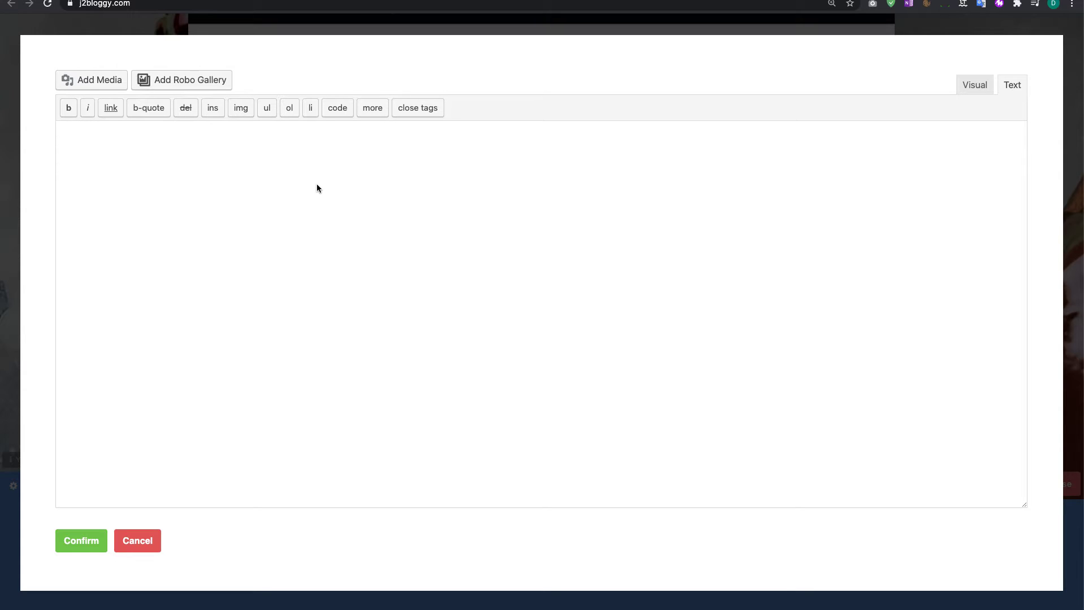
type("Mothering Sunday is a day all about showing your appreciation for the special woman in your life that raised you. That's why we think that you should spoil your Mum this Mother's Day with a personalised Mother's Day cake, delivered UK wide.")
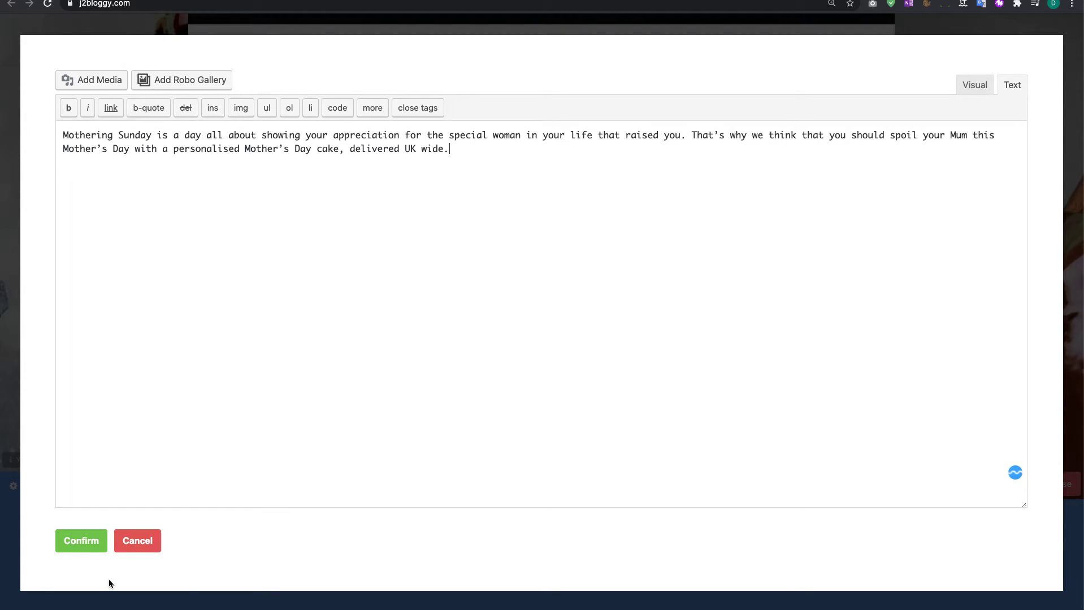
left_click(81, 540)
type("C")
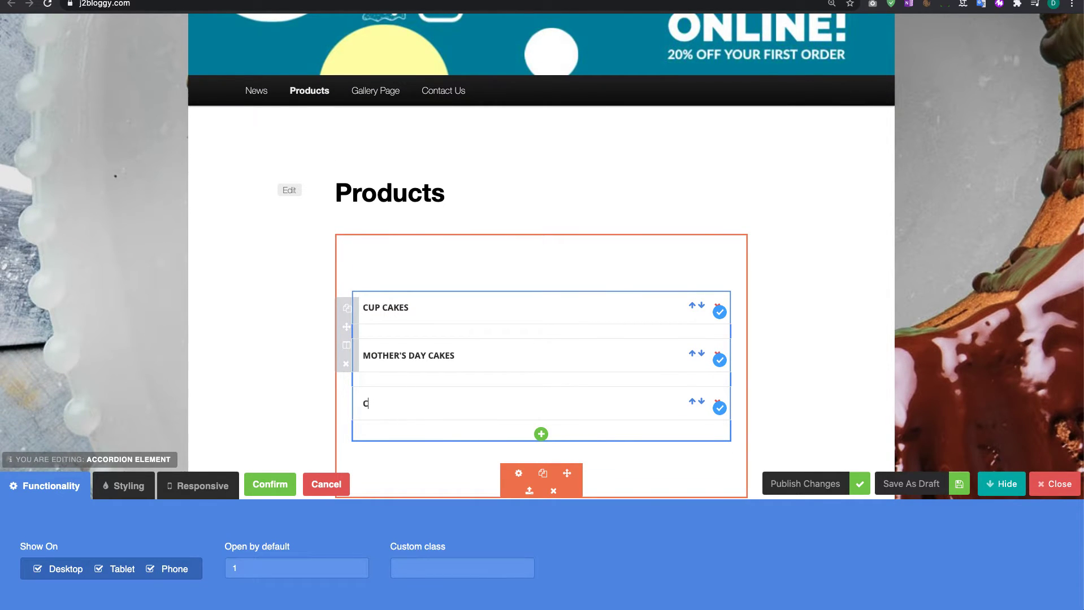
- Title the third panel EASTER CAKES and clear its placeholder body text in the content editor
type("EASTER CAKES")
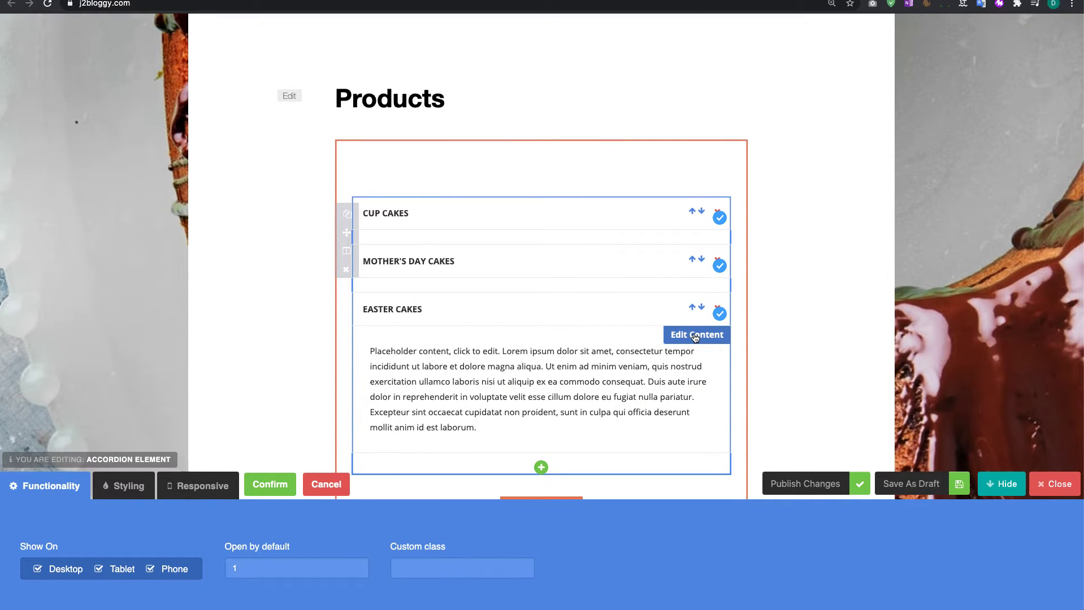
left_click(697, 334)
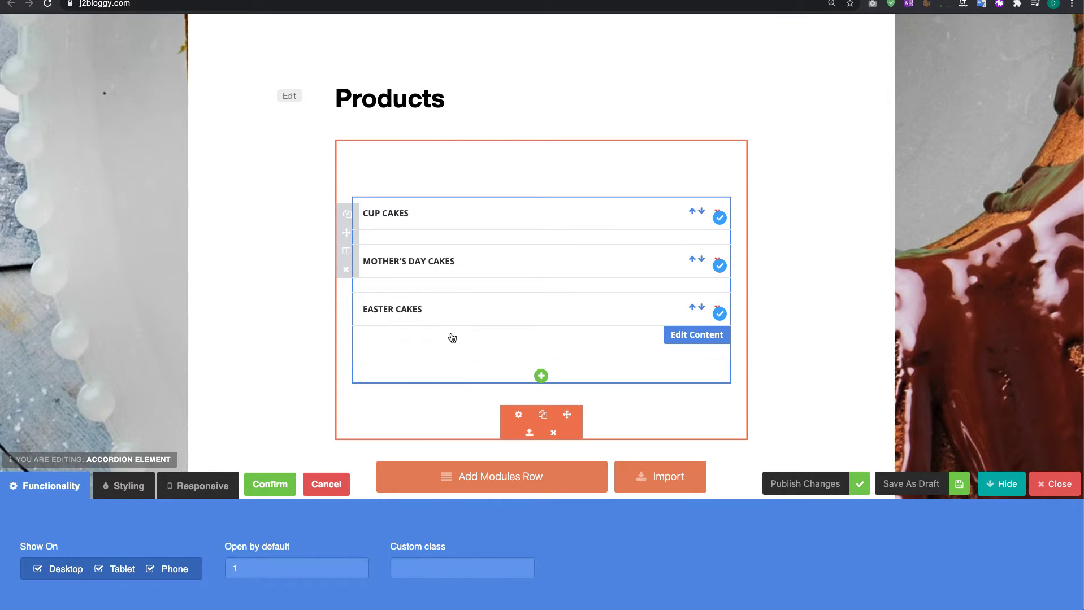
left_click(696, 336)
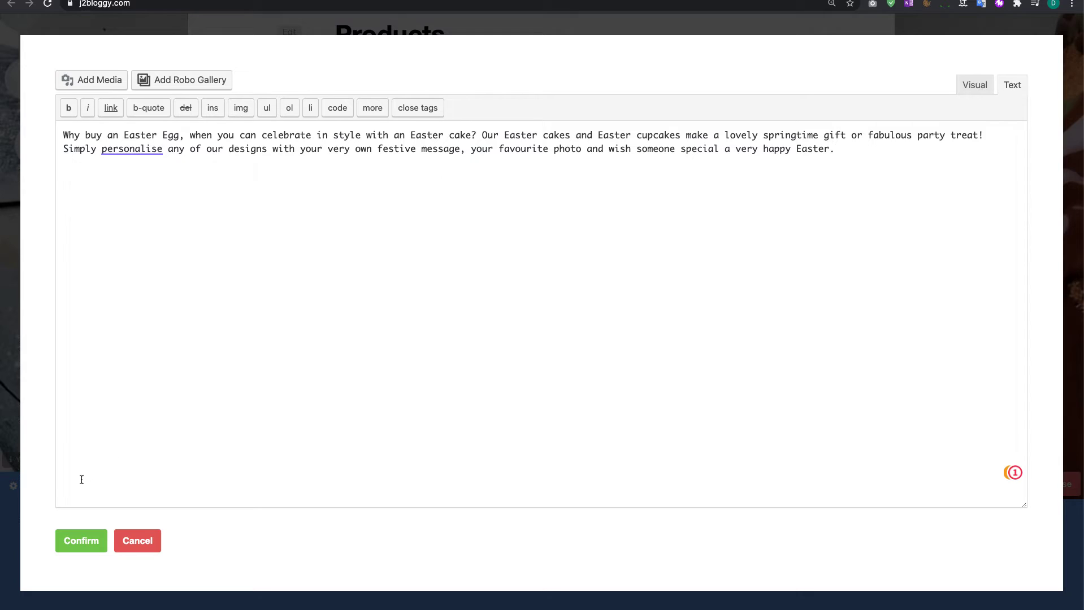
- Confirm the Easter cakes springtime-gift paragraph, then reopen the panel's content editor
left_click(81, 540)
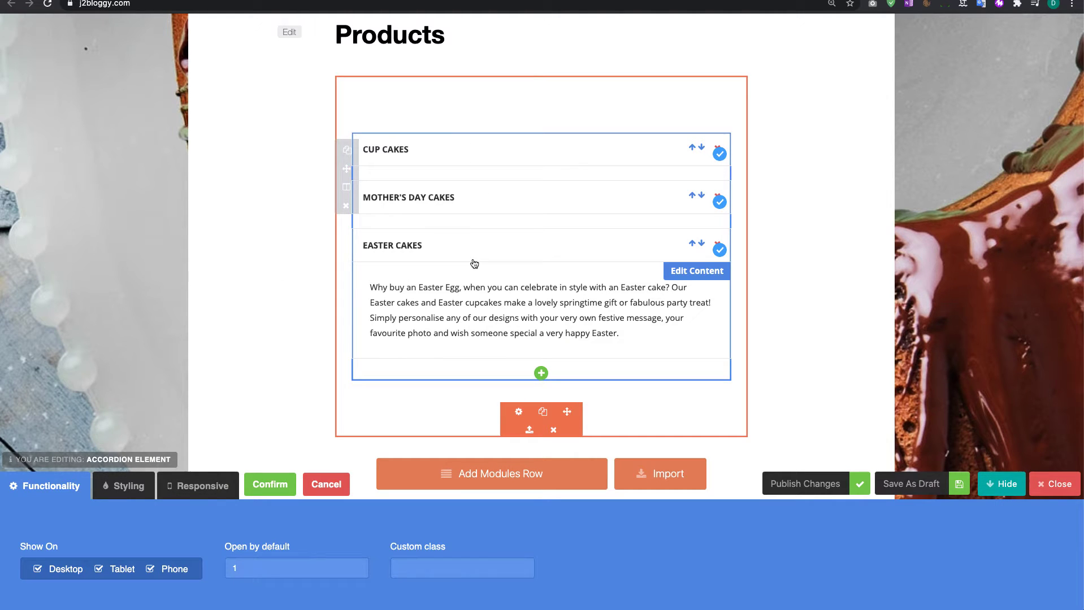
mouse_move(509, 305)
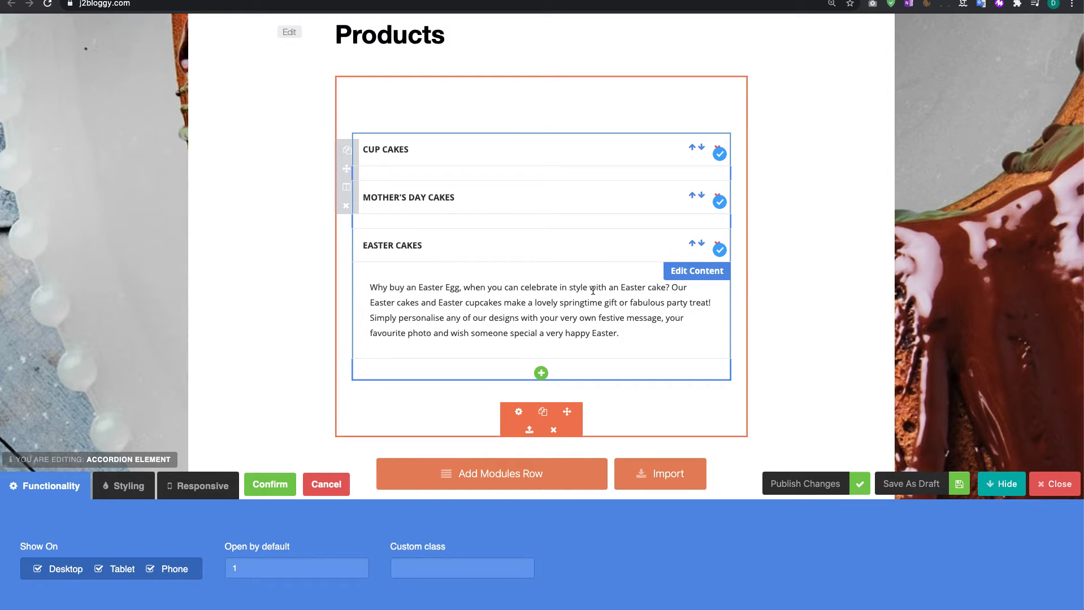
mouse_move(695, 284)
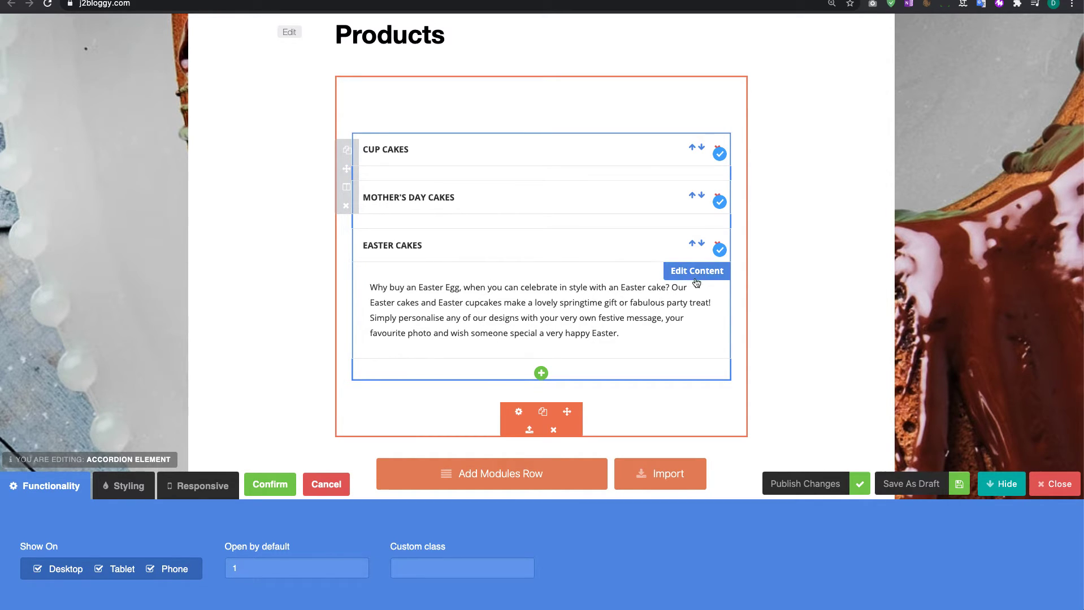
left_click(695, 272)
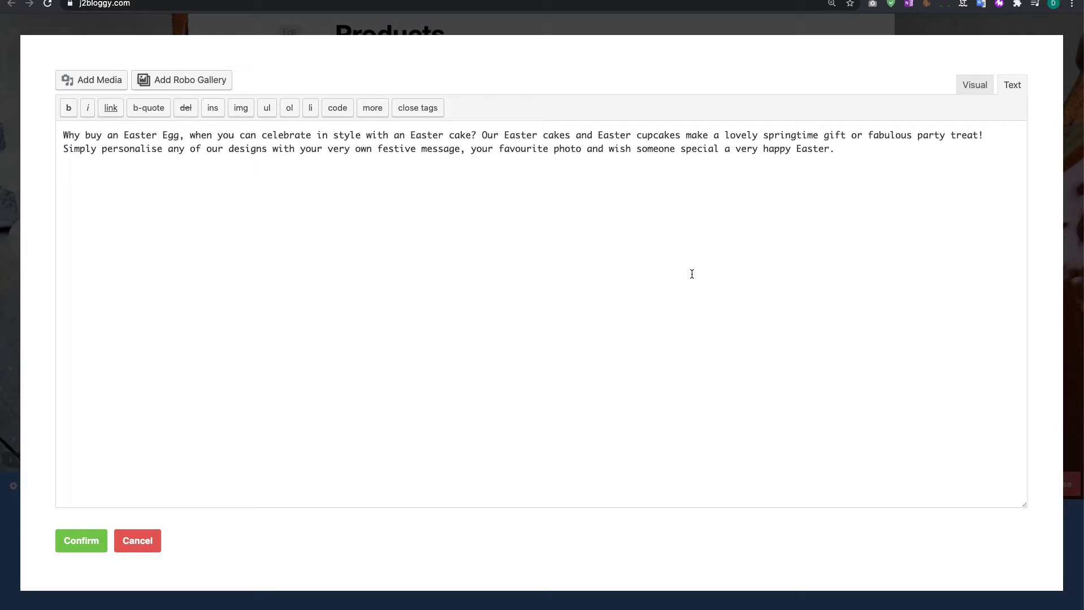
mouse_move(909, 91)
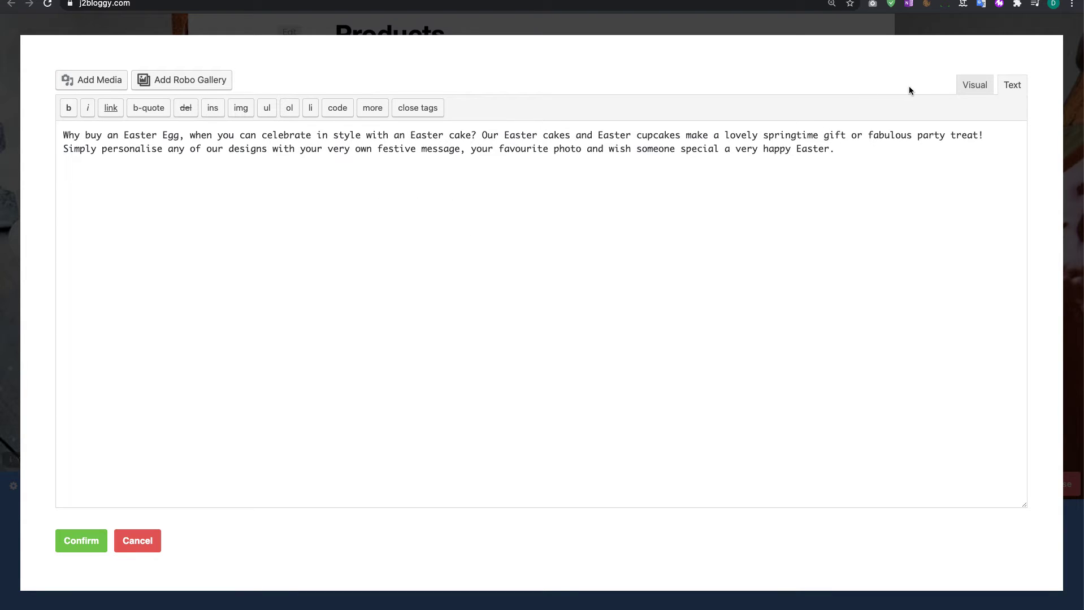
mouse_move(1038, 101)
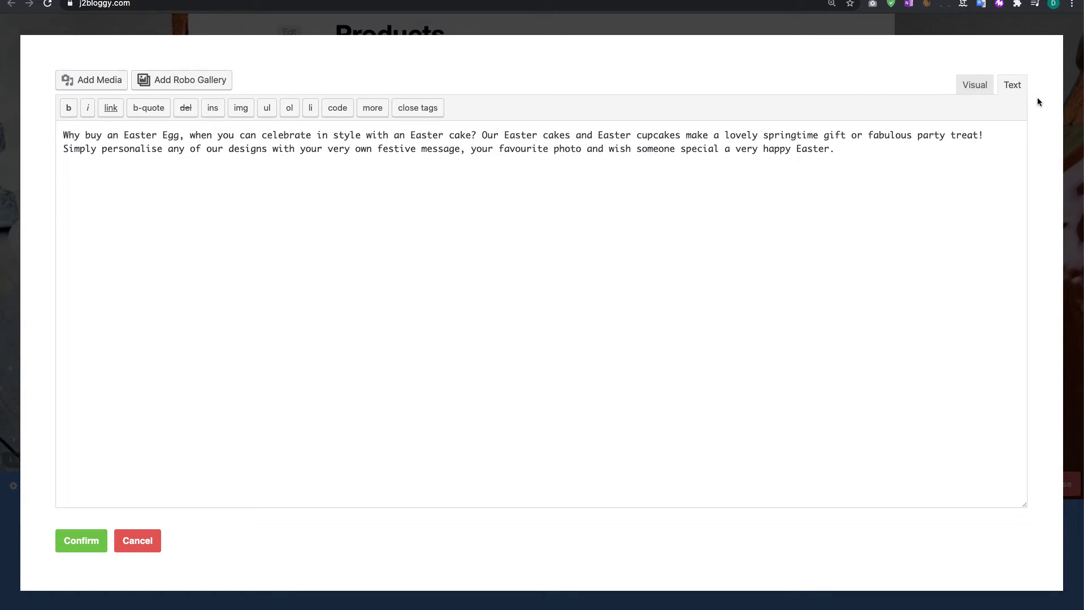
- Switch the Easter Cakes editor to Visual view and bring up the media library
left_click(974, 85)
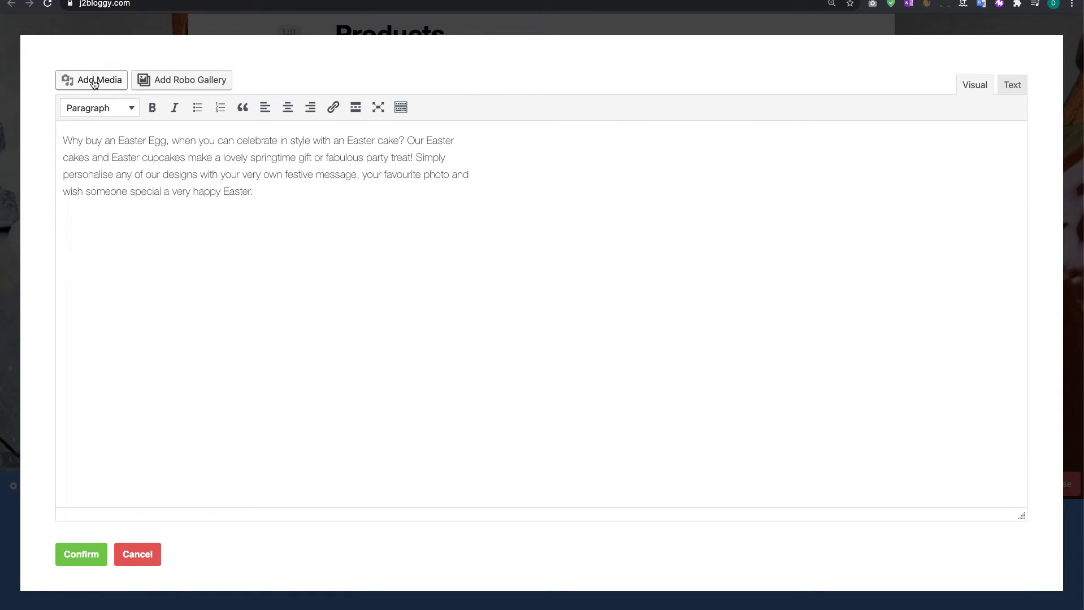
left_click(90, 79)
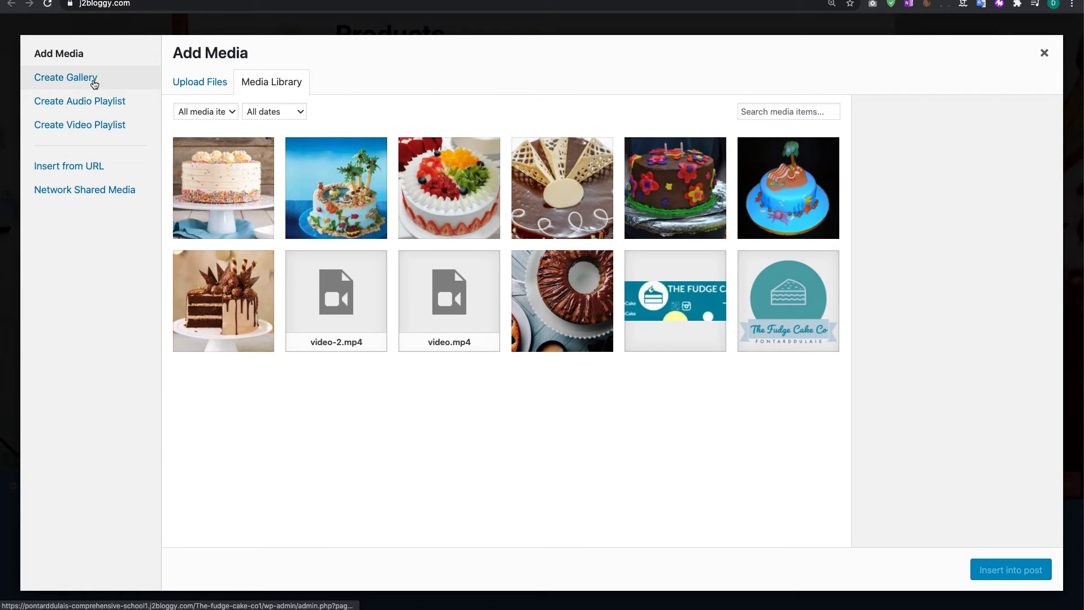
- Upload Easter.jpg, select it and set its insertion size to Thumbnail 150×150
left_click(199, 81)
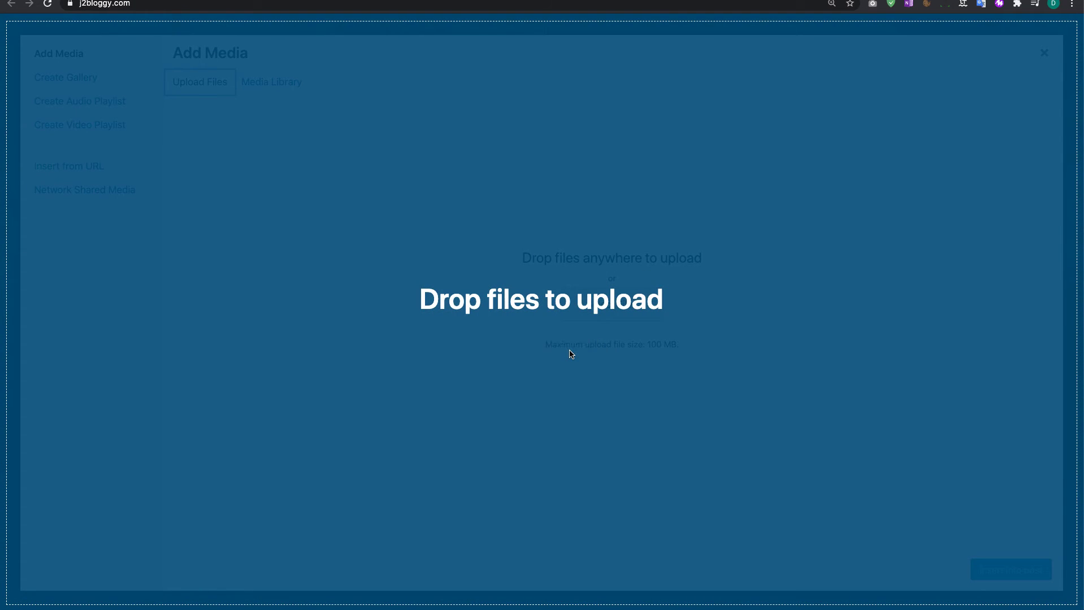
left_click(271, 81)
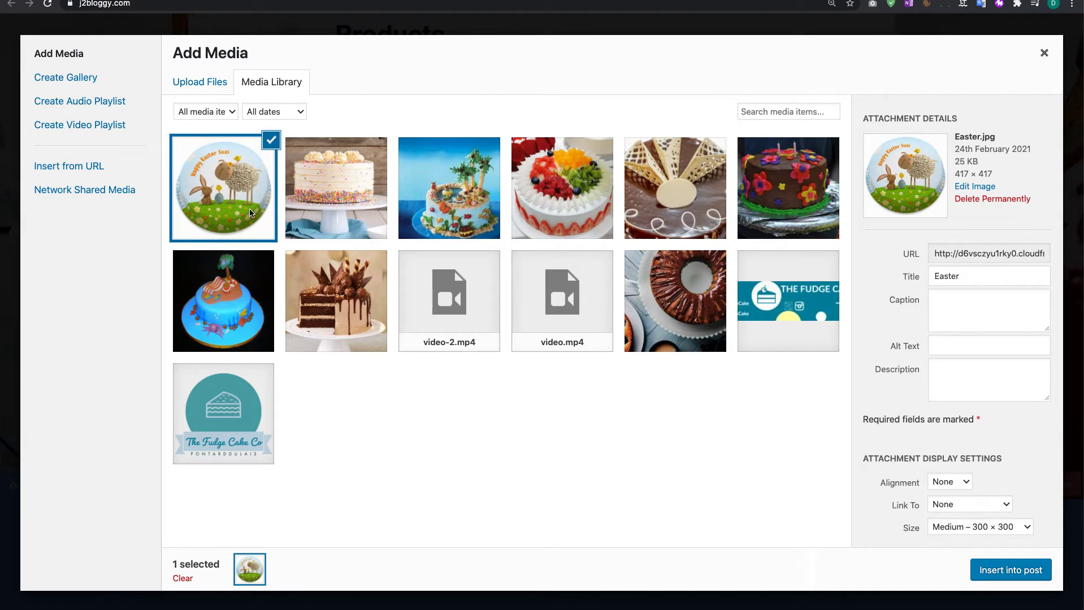
mouse_move(266, 201)
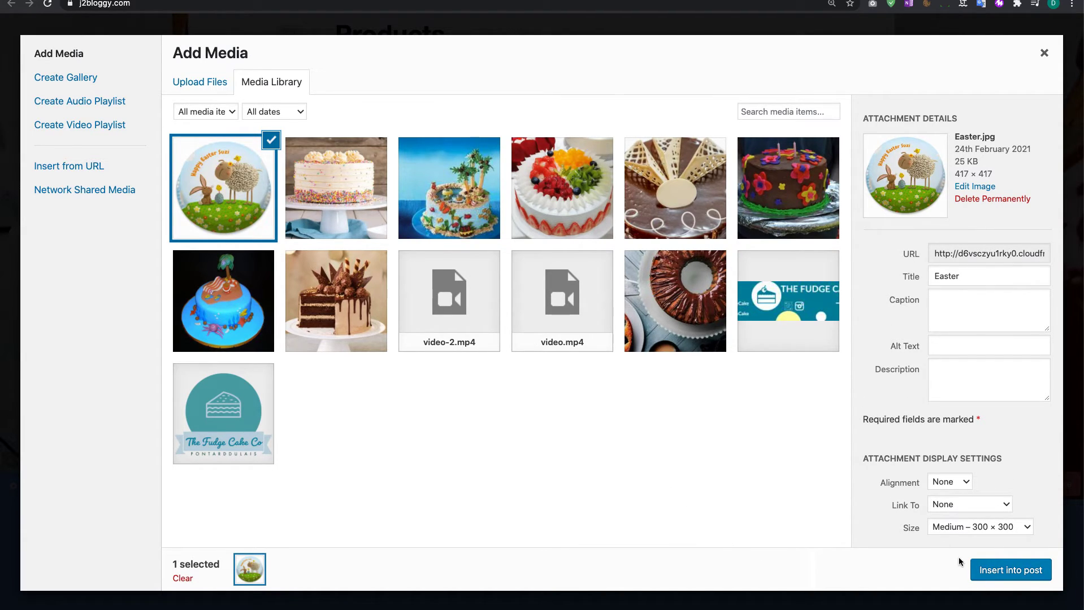
left_click(980, 527)
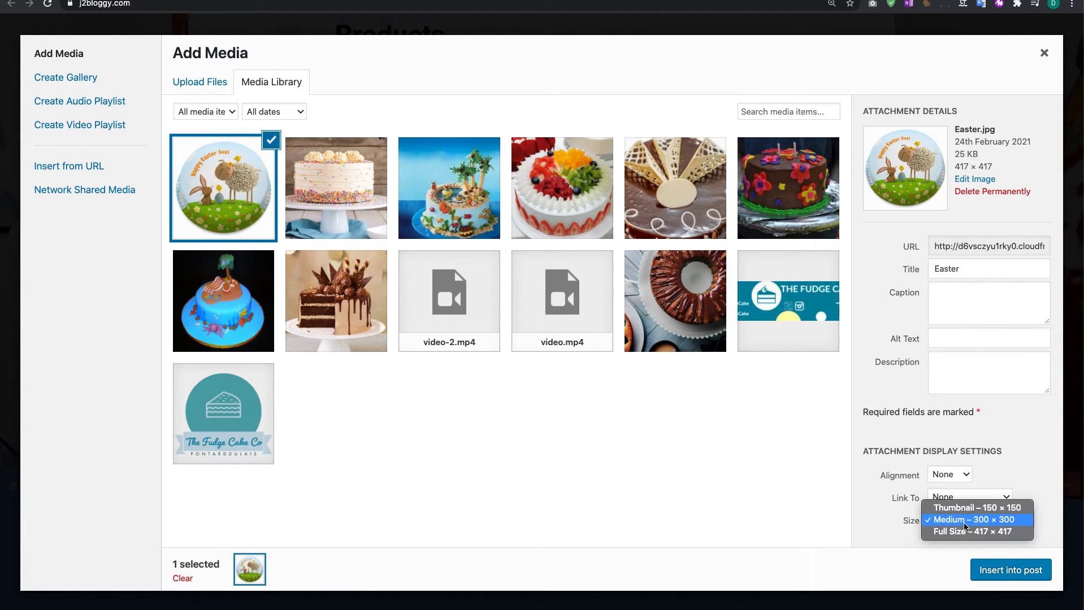
left_click(977, 508)
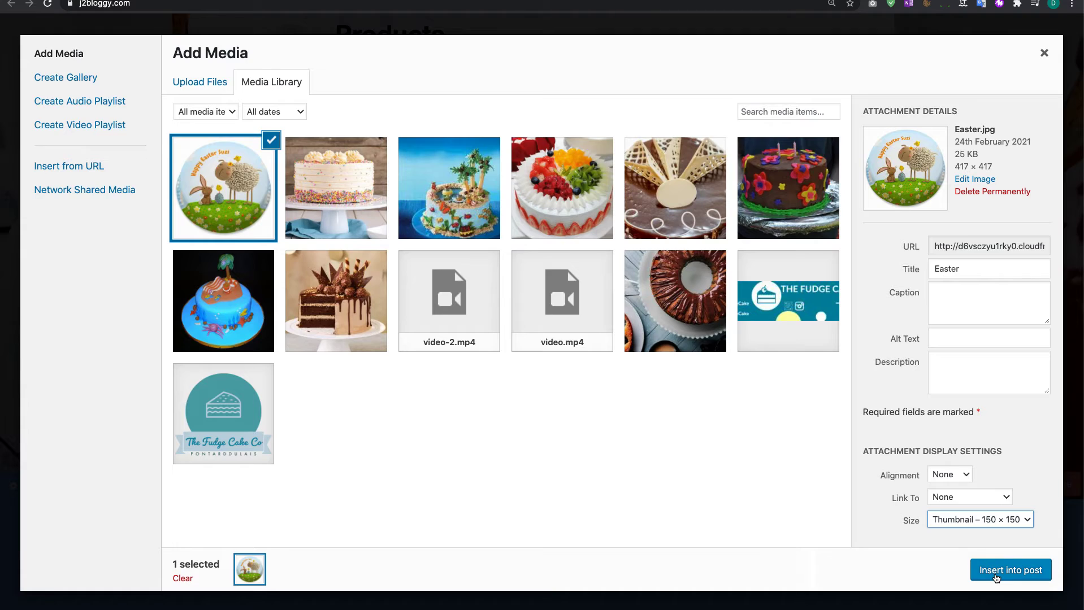
- Insert the Easter image, align it left of the text, shrink it, and confirm the content
left_click(1010, 571)
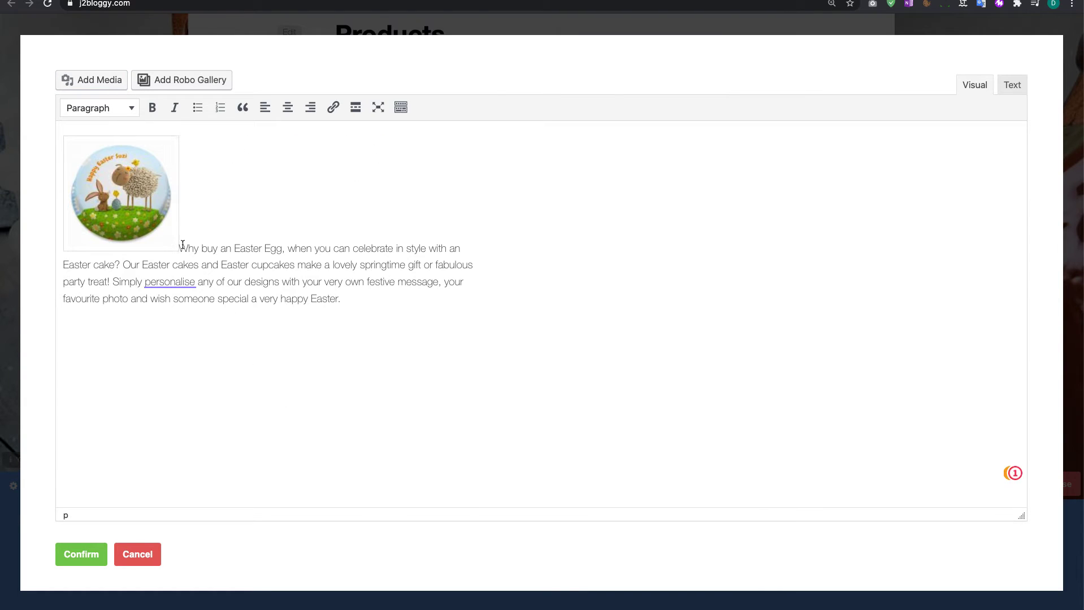
mouse_move(129, 223)
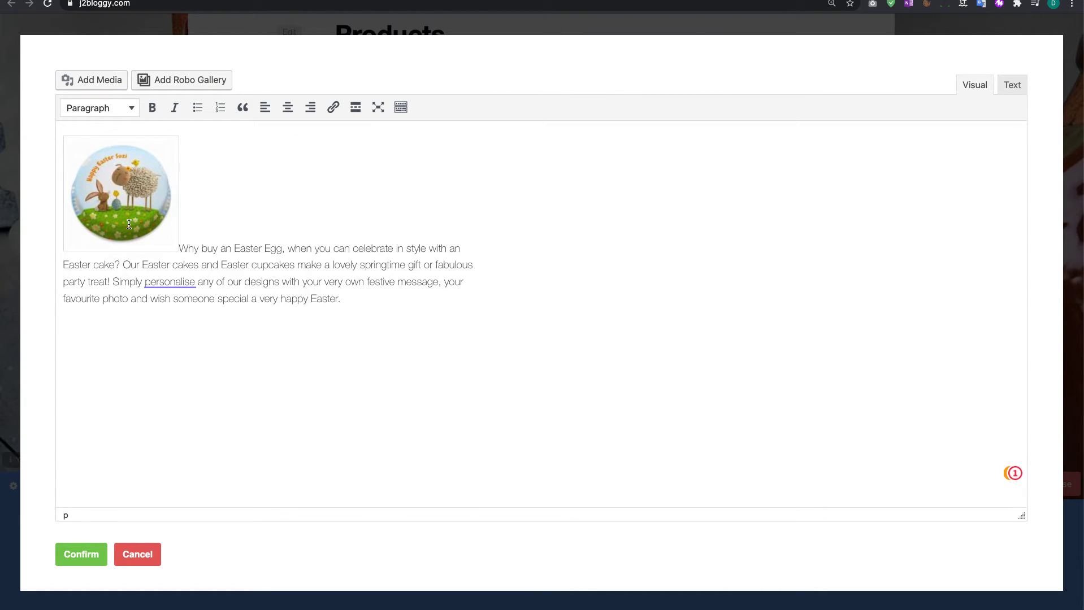
left_click(121, 193)
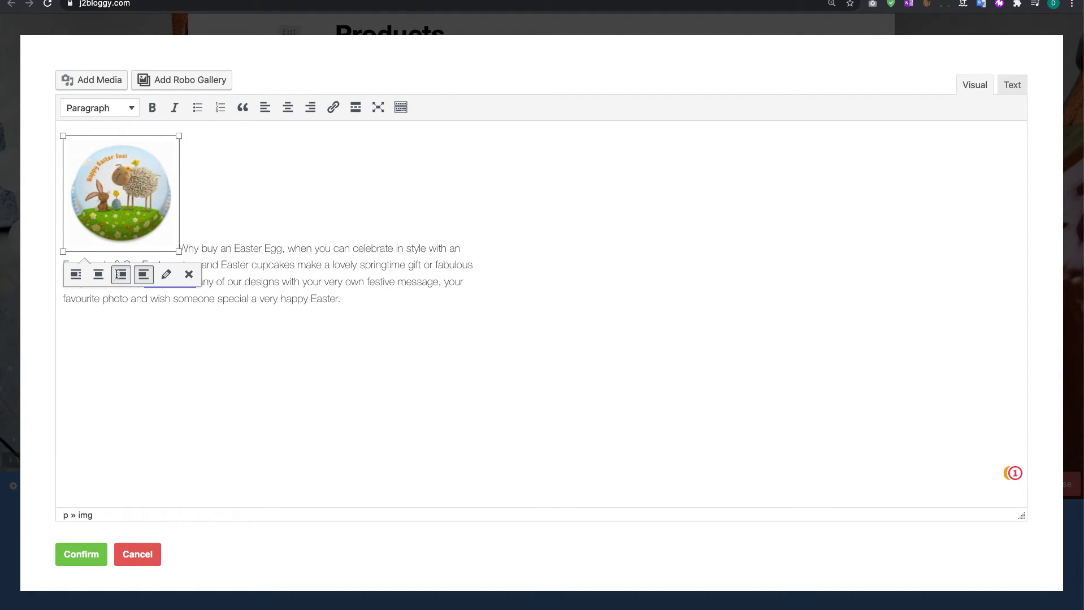
left_click(310, 108)
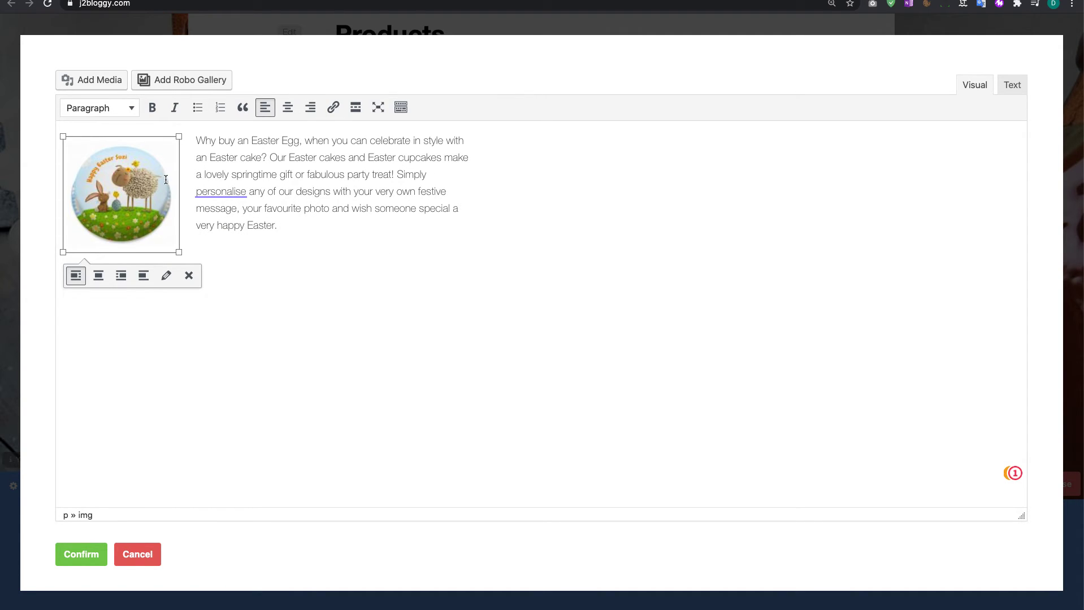
left_click_drag(179, 252, 163, 238)
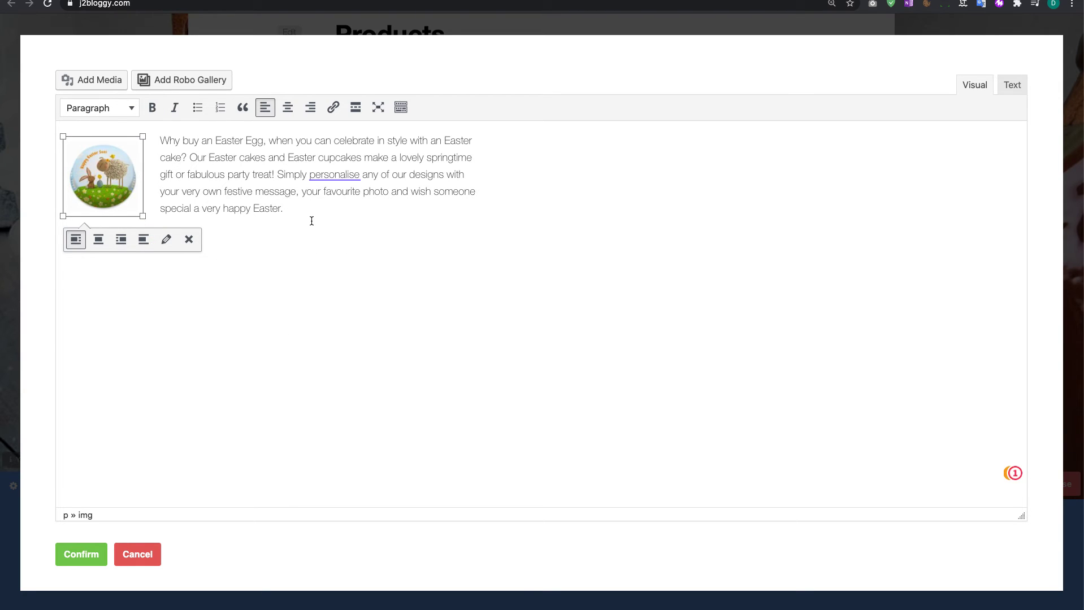
left_click(81, 554)
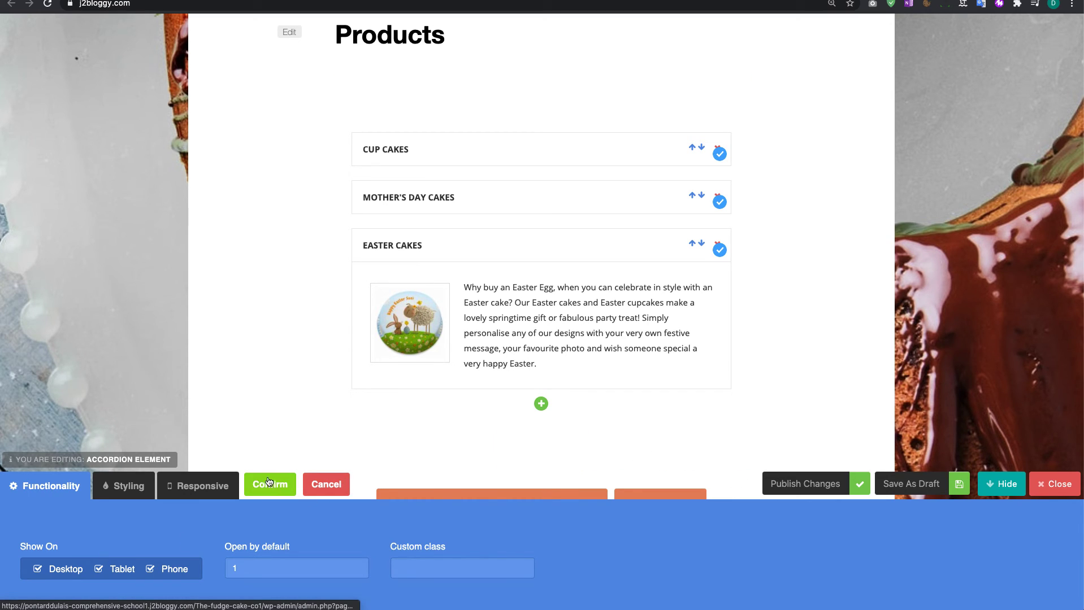
- Confirm the accordion element, publish the changes, and close the builder to view the live page
left_click(270, 484)
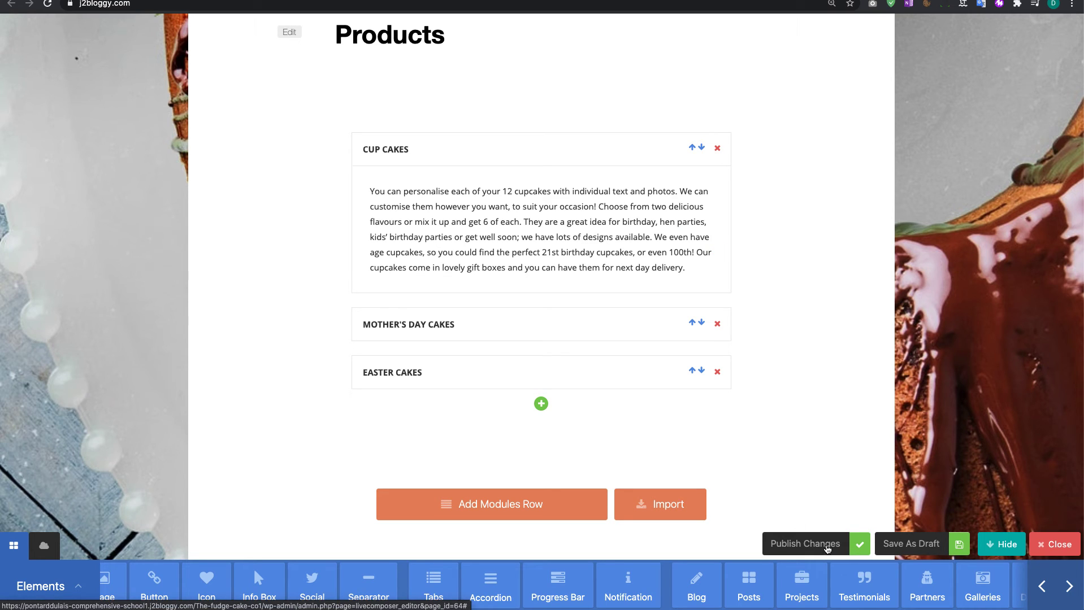
left_click(804, 544)
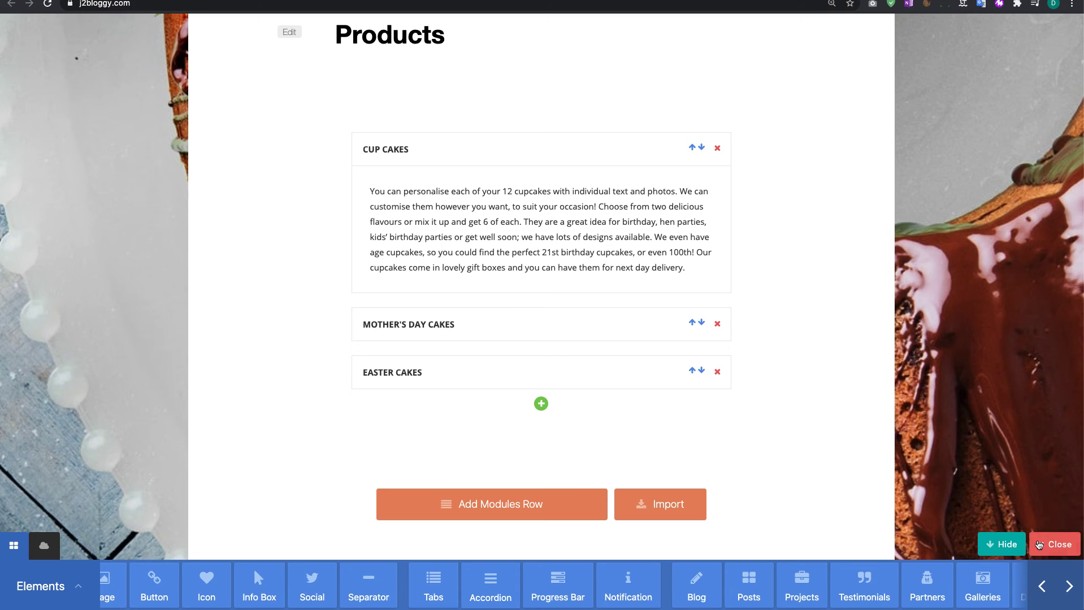
left_click(1053, 544)
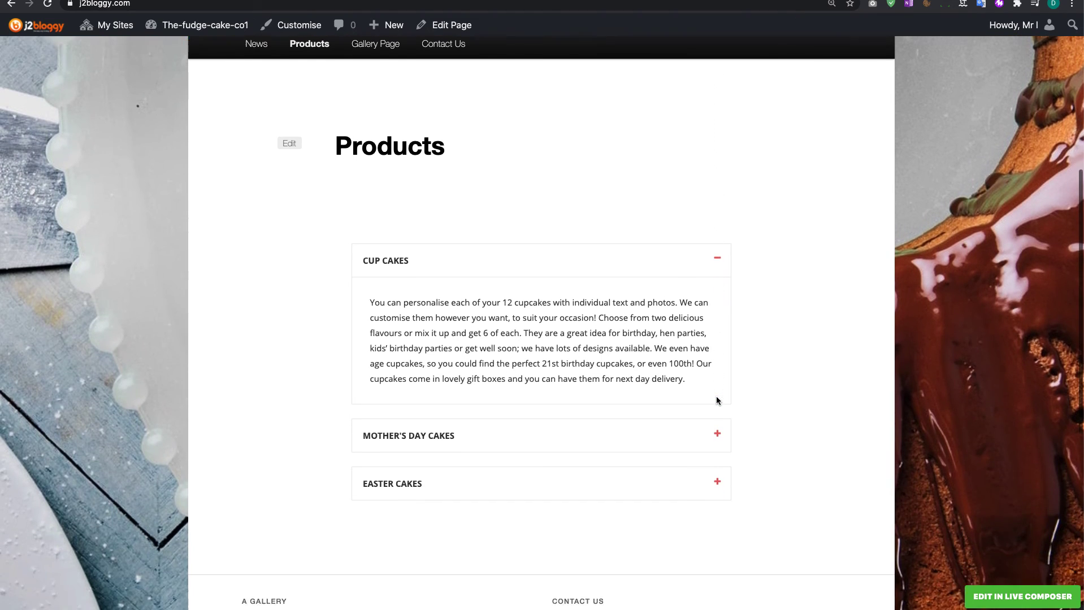
scroll("down", 3)
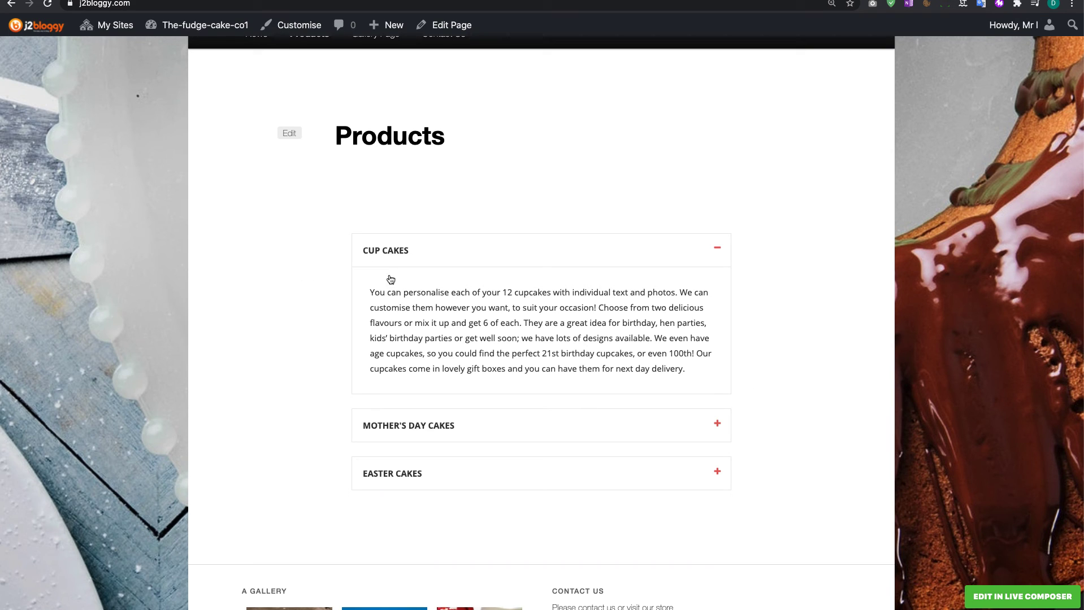